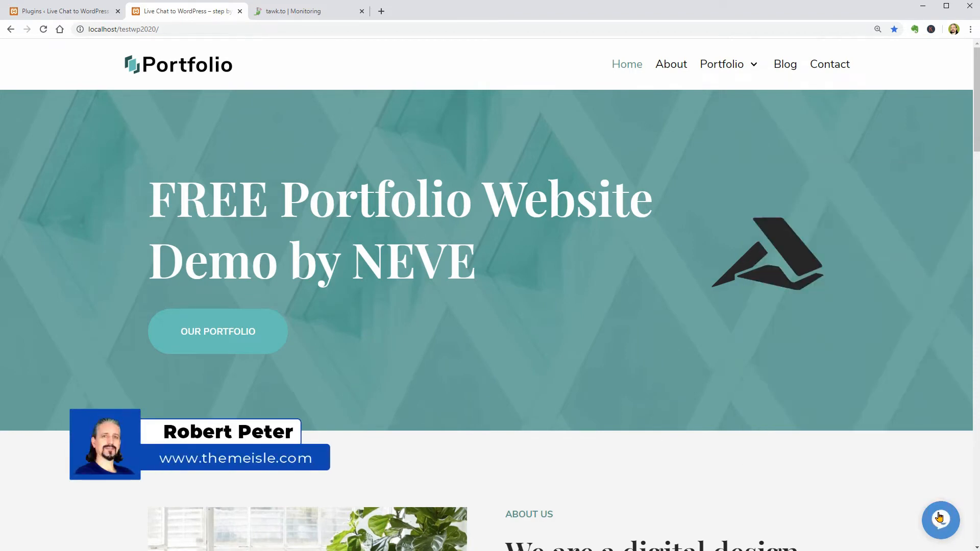
Send the visitor message "can you help?" in the site's live chat window to support
{"action": "left_click", "coordinate": [941, 520]}
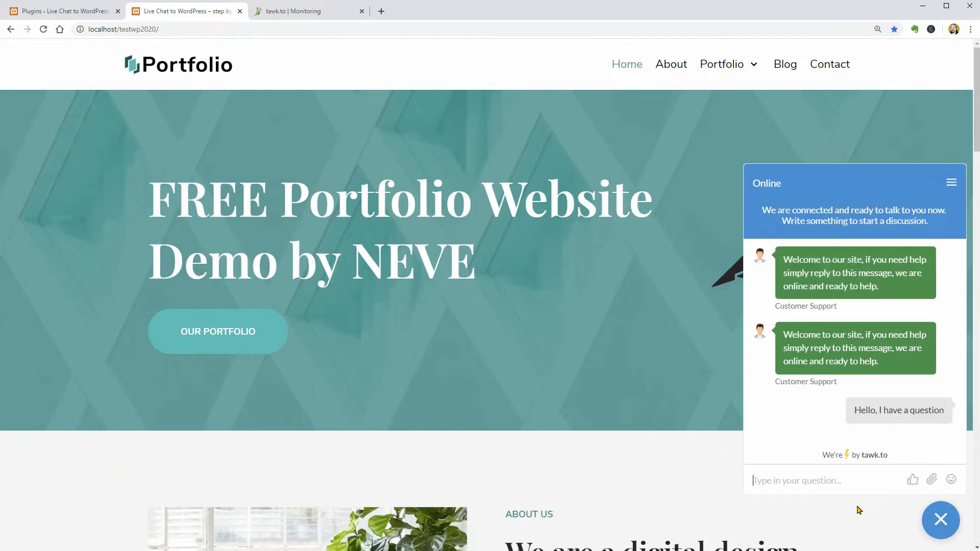
{"action": "type", "text": "can you he"}
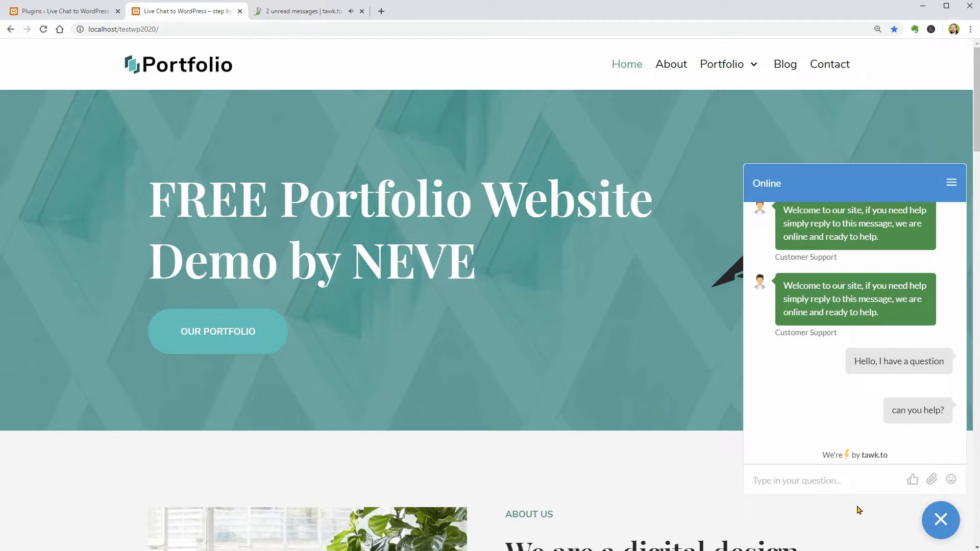
{"action": "left_click", "coordinate": [813, 480]}
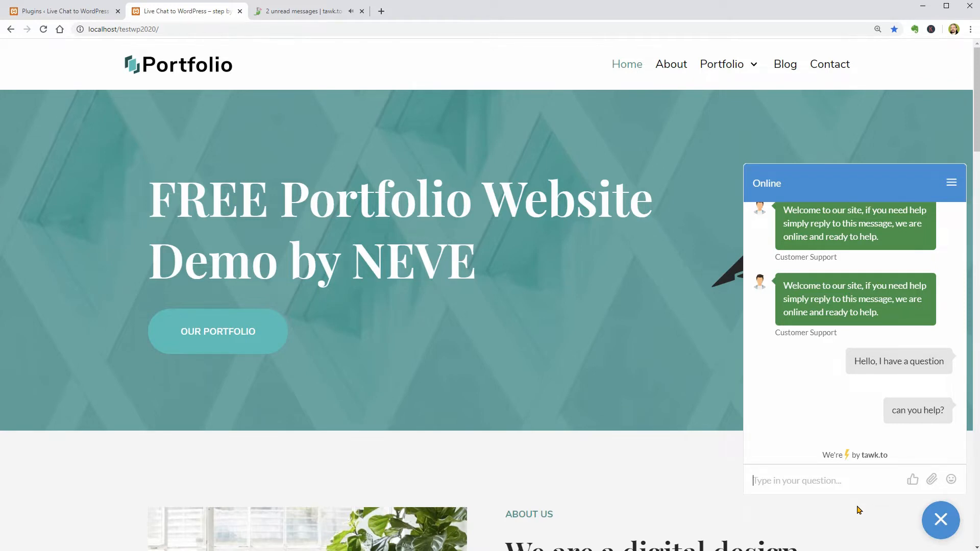
{"action": "left_click", "coordinate": [62, 11]}
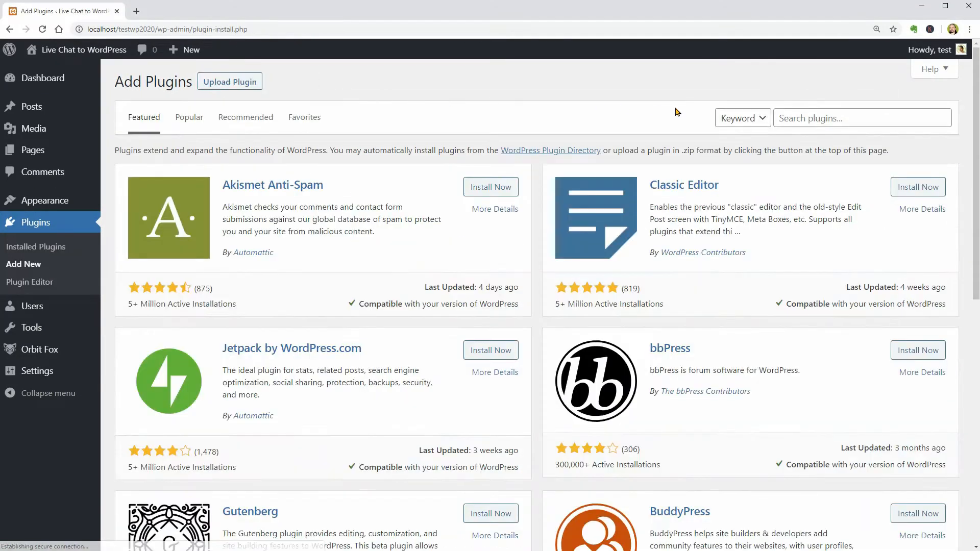
Search plugins for "Live Chat" and activate the Tawk.To Live Chat plugin
{"action": "type", "text": "Live Chat"}
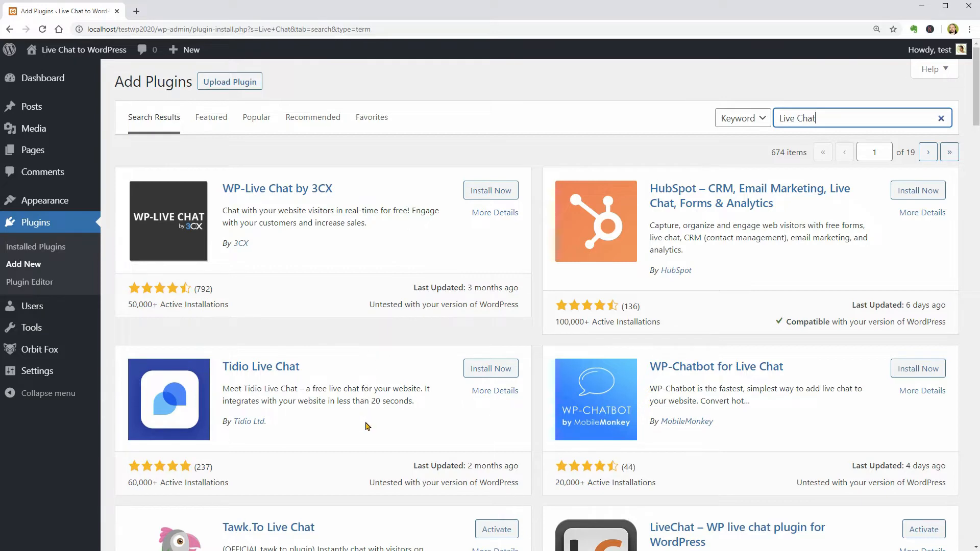
{"action": "mouse_move", "coordinate": [749, 277]}
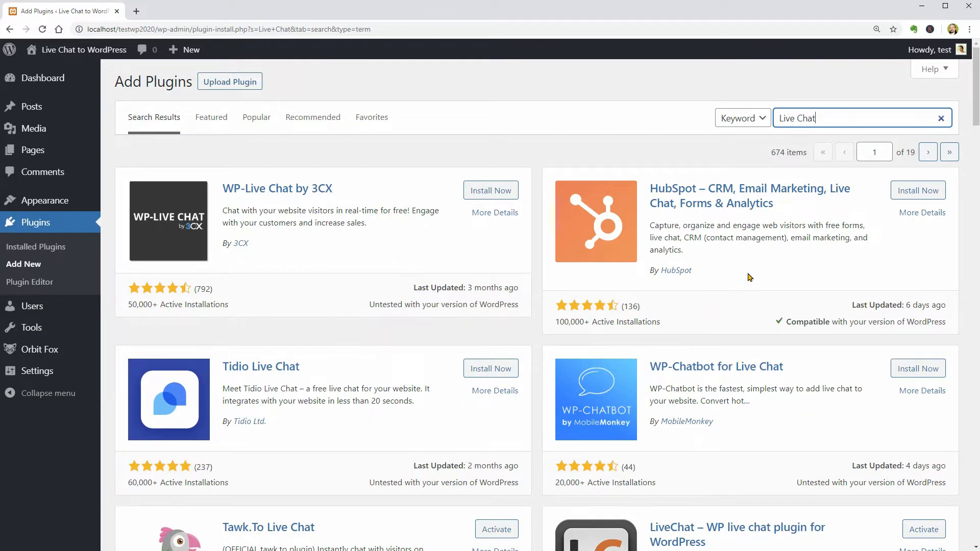
{"action": "scroll", "scroll_direction": "down", "scroll_amount": 3}
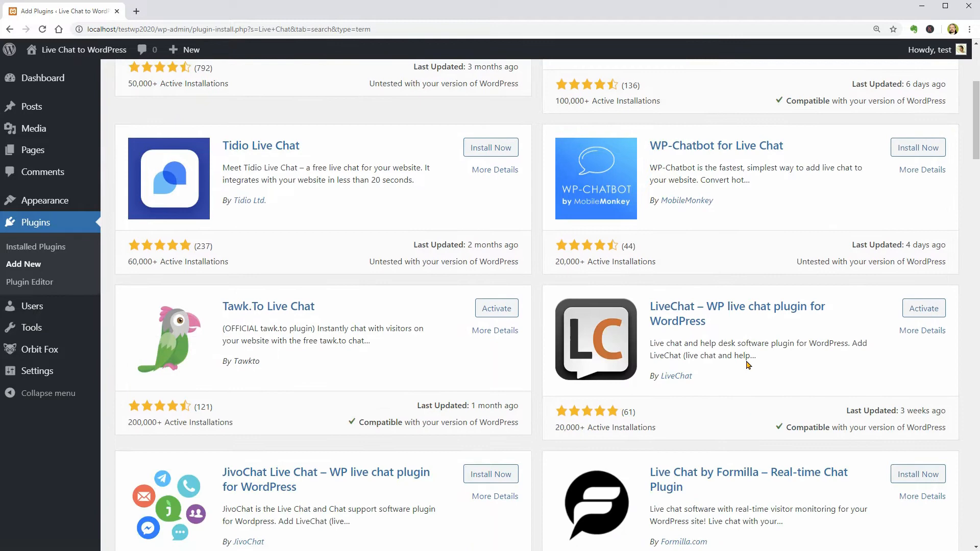
{"action": "scroll", "scroll_direction": "down", "scroll_amount": 3}
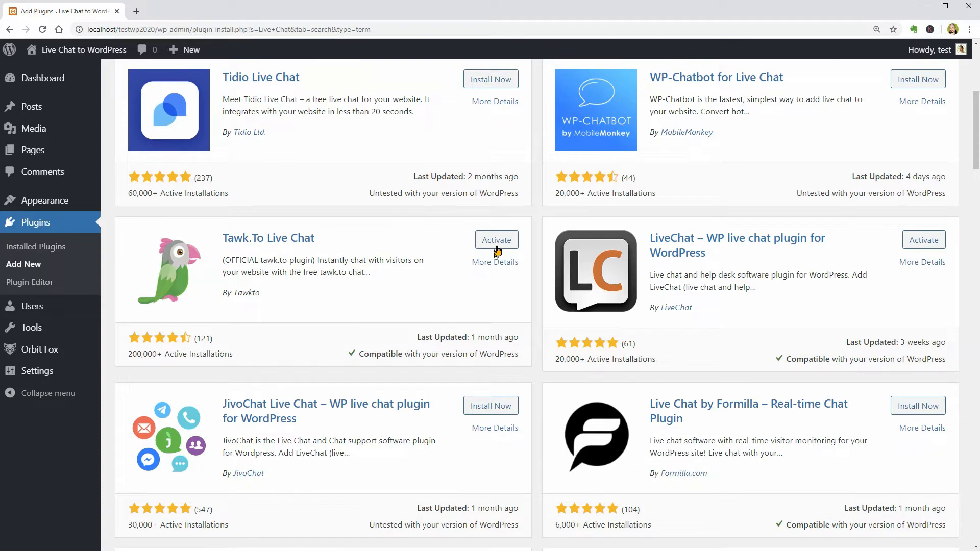
{"action": "left_click", "coordinate": [496, 239]}
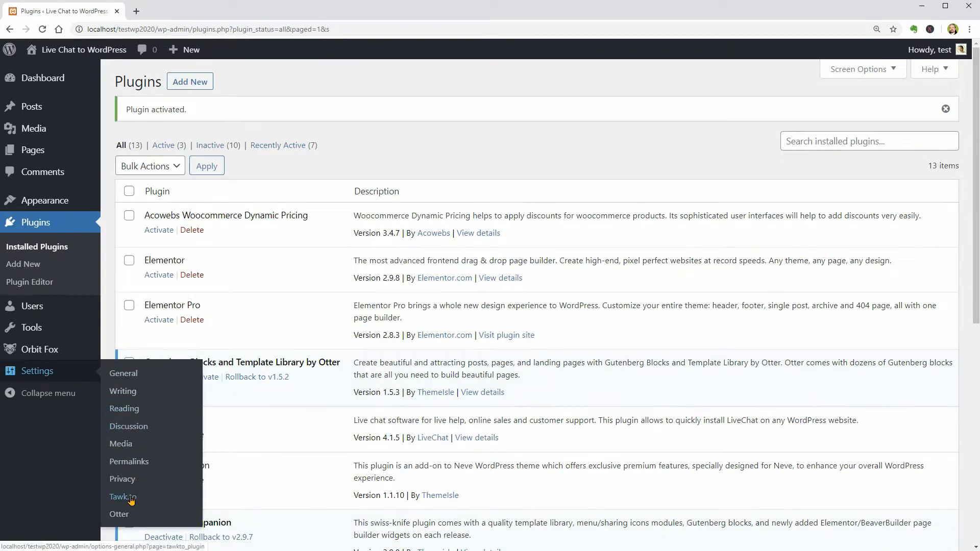
Go to the tawk.to plugin settings and view its widget Visibility Options
{"action": "left_click", "coordinate": [122, 497]}
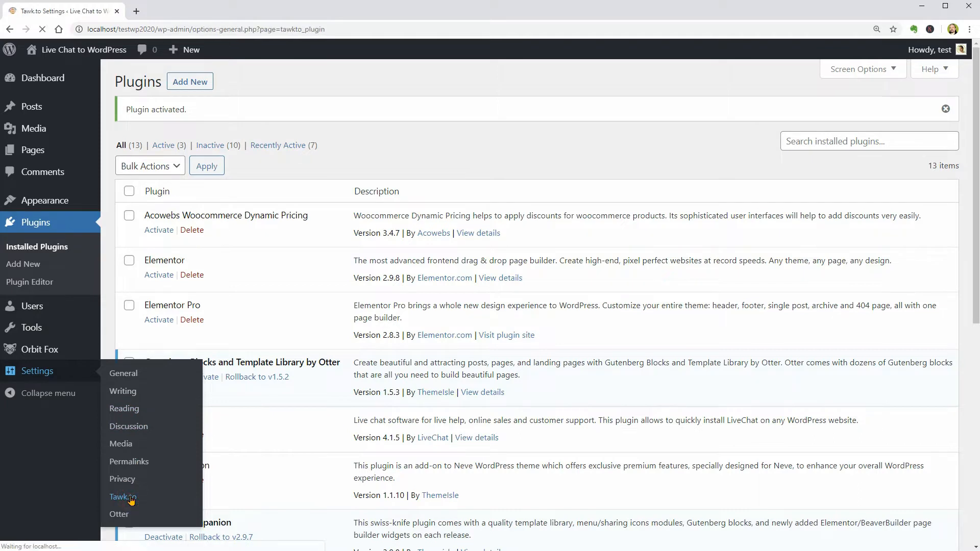
{"action": "left_click", "coordinate": [123, 497]}
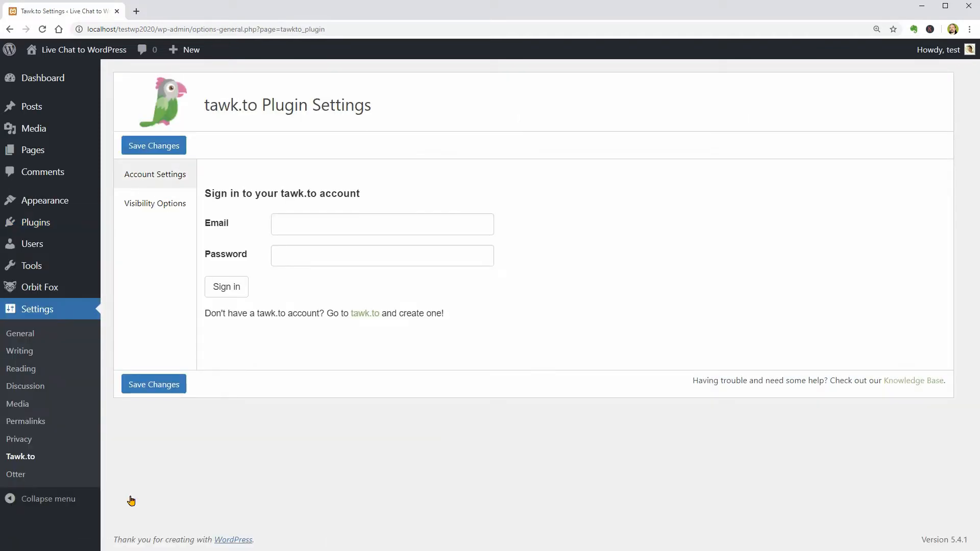
{"action": "mouse_move", "coordinate": [154, 384]}
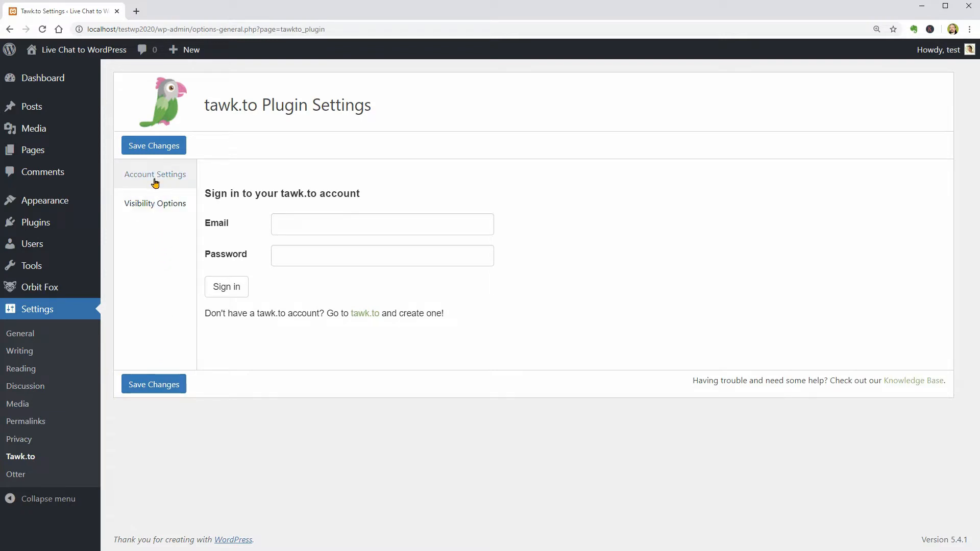
{"action": "left_click", "coordinate": [381, 223]}
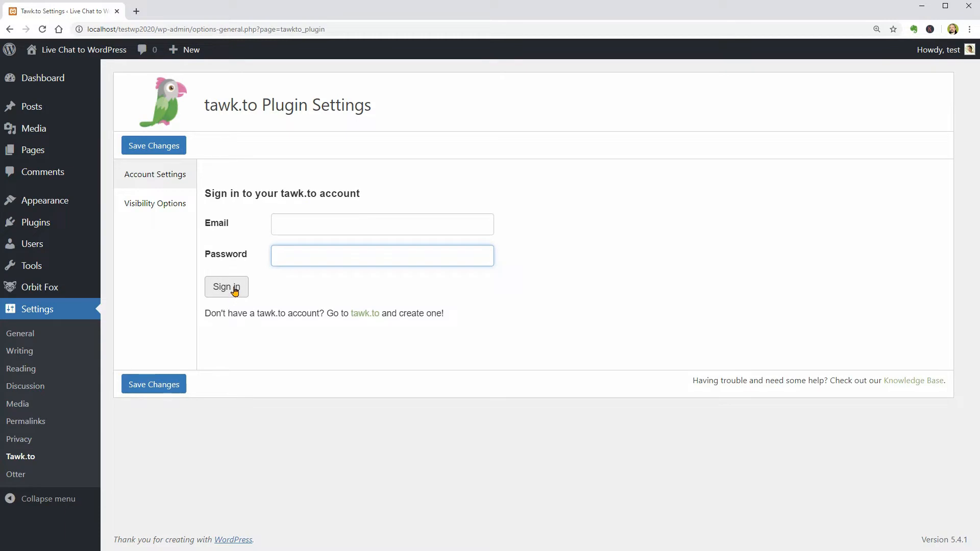
{"action": "left_click", "coordinate": [155, 203]}
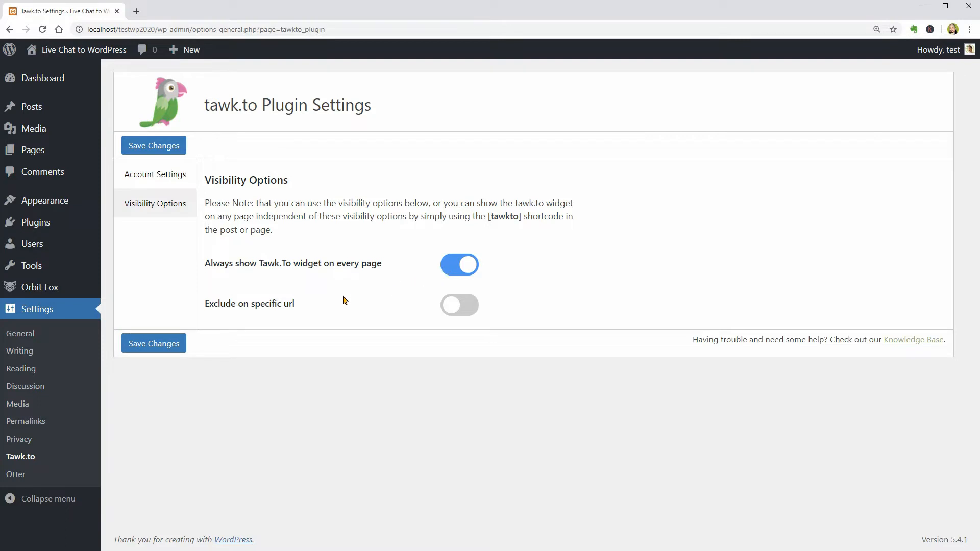
Toggle Exclude on specific url on and off, then return to Account Settings
{"action": "left_click", "coordinate": [459, 305]}
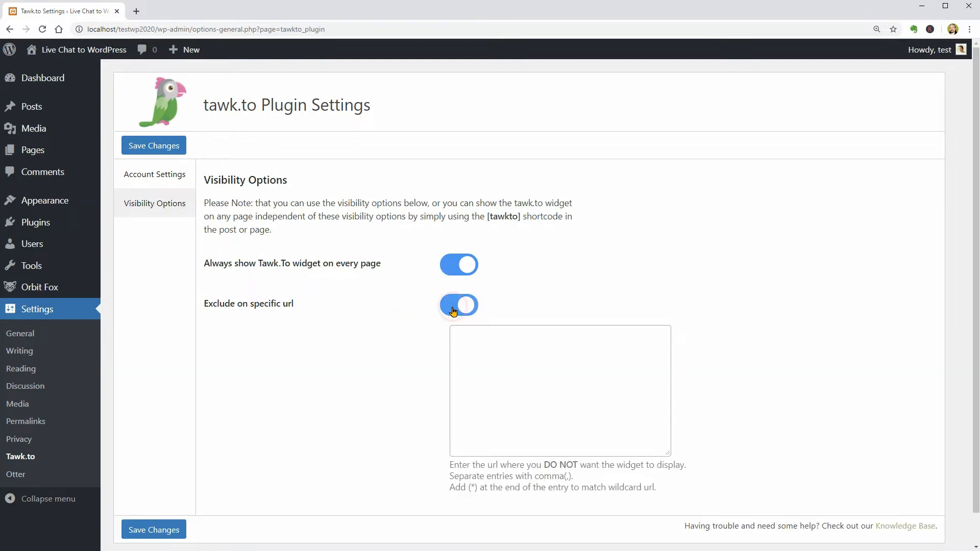
{"action": "left_click", "coordinate": [459, 305]}
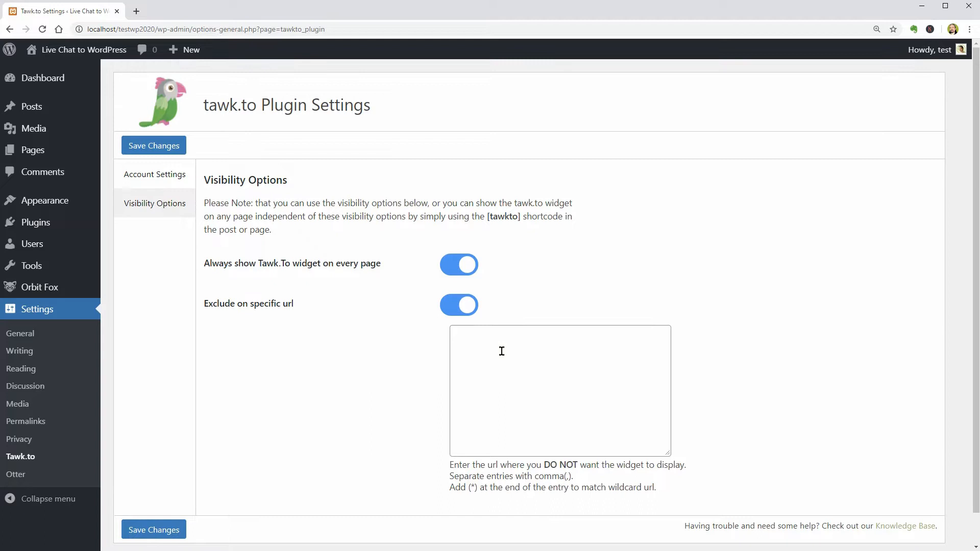
{"action": "mouse_move", "coordinate": [250, 245]}
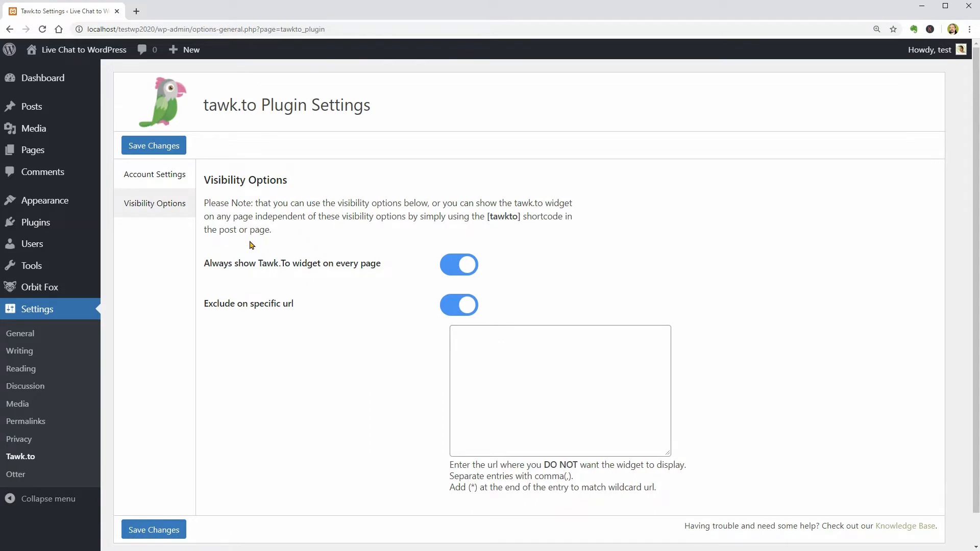
{"action": "left_click", "coordinate": [458, 306]}
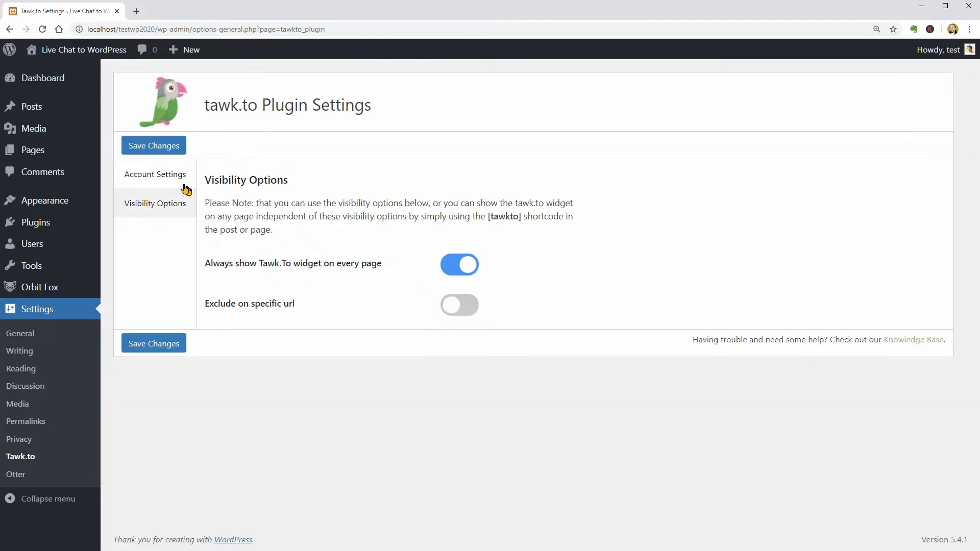
{"action": "left_click", "coordinate": [154, 175]}
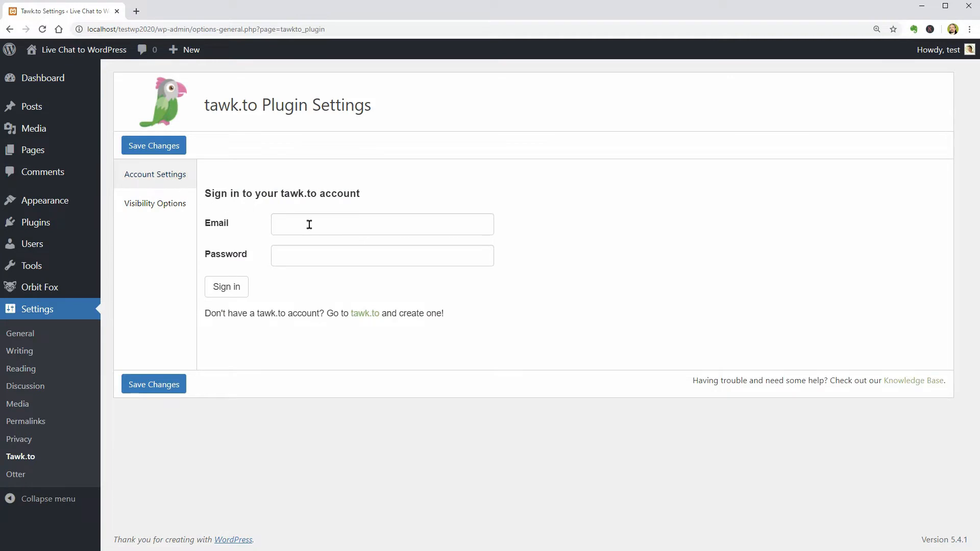
{"action": "mouse_move", "coordinate": [365, 312]}
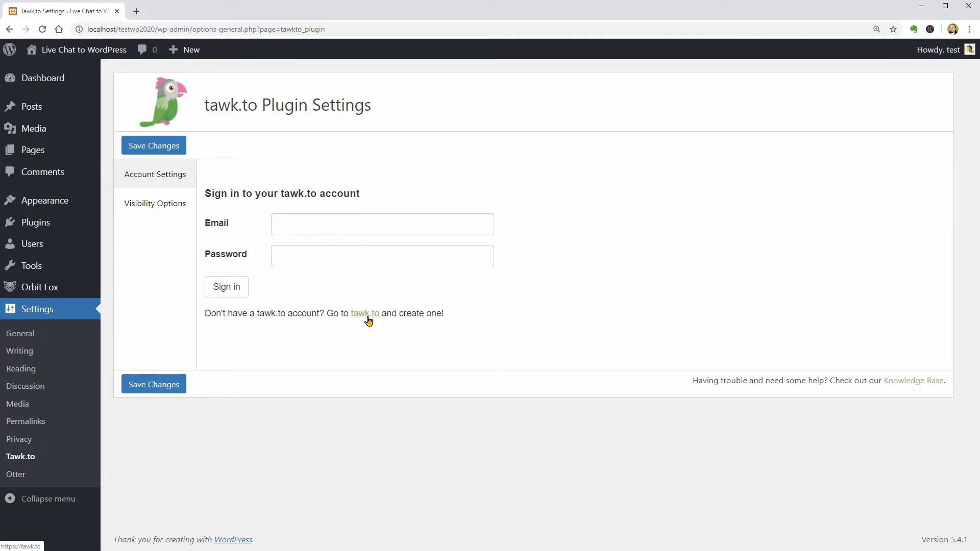
Go to the tawk.to website and start signing up for a free account
{"action": "left_click", "coordinate": [364, 313]}
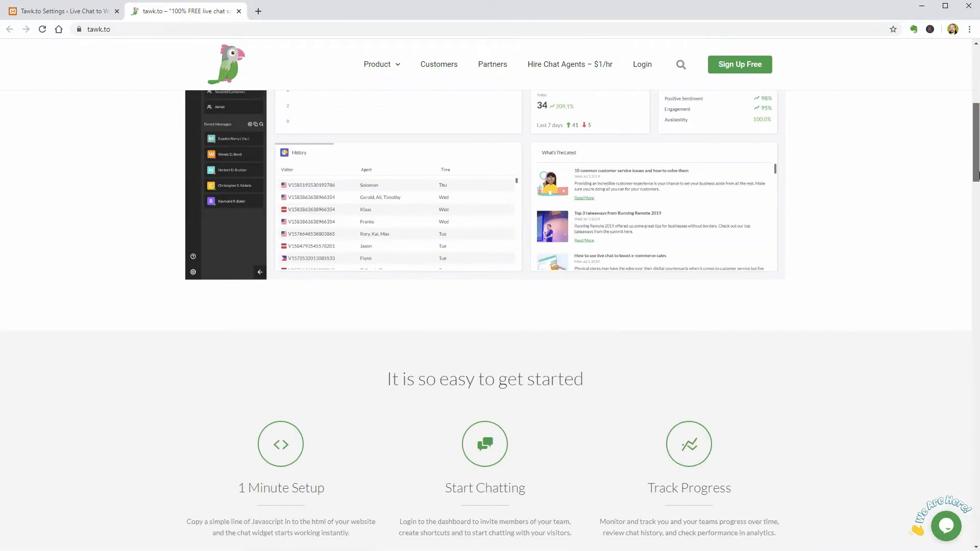
{"action": "scroll", "scroll_direction": "up", "scroll_amount": 3}
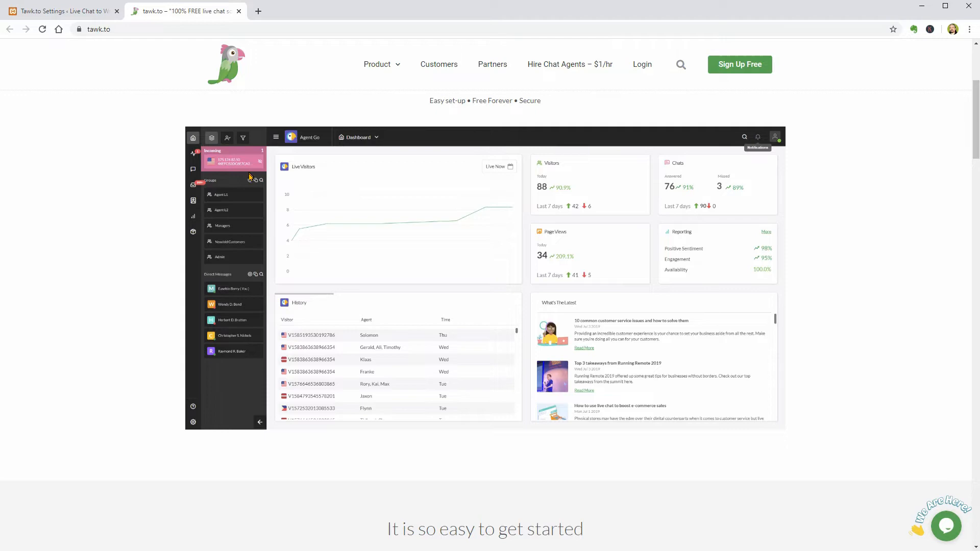
{"action": "scroll", "scroll_direction": "down", "scroll_amount": 3}
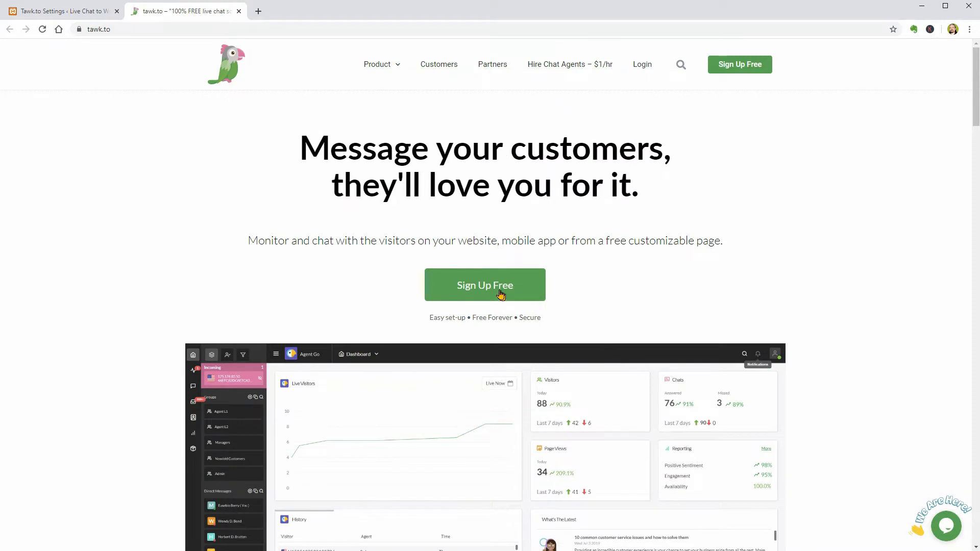
{"action": "left_click", "coordinate": [485, 285]}
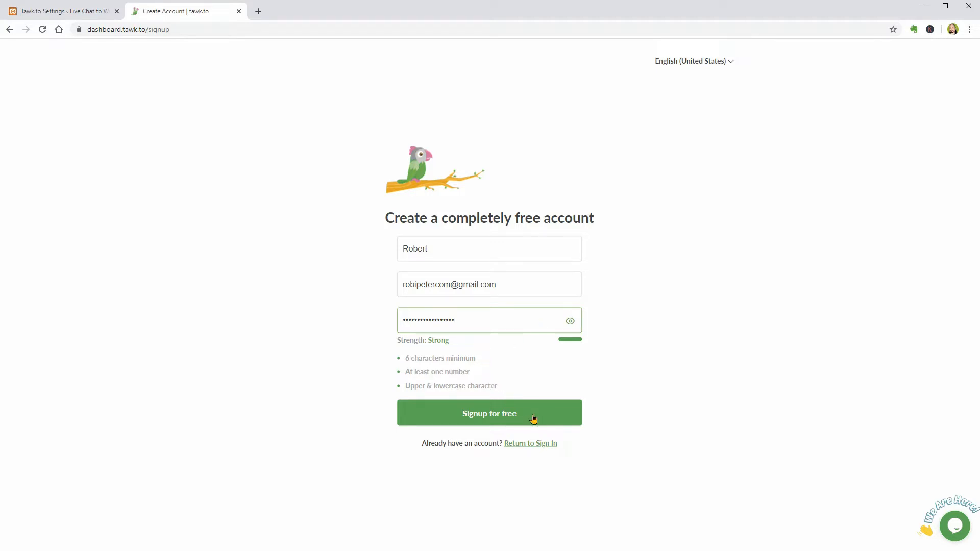
Create the tawk.to account, allow notifications, and proceed to the property details step
{"action": "left_click", "coordinate": [489, 413]}
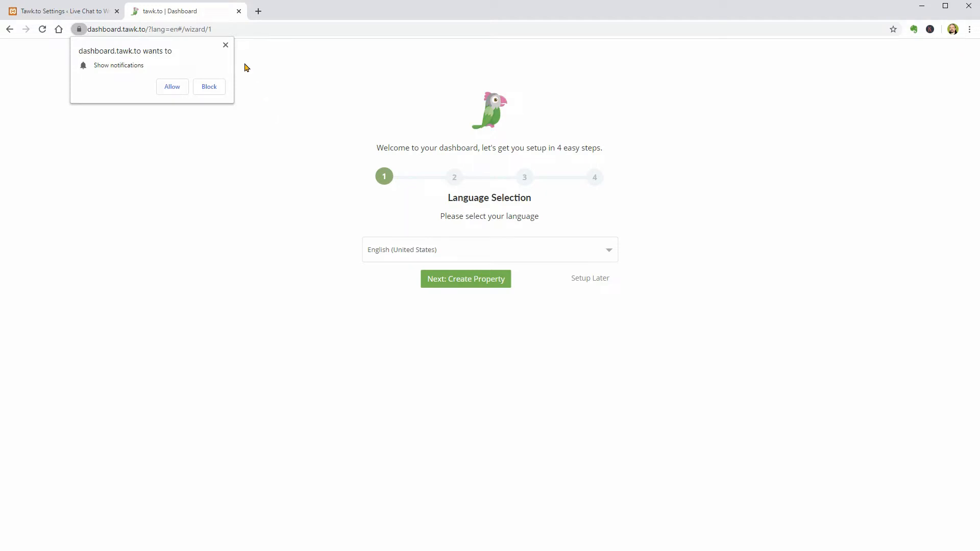
{"action": "mouse_move", "coordinate": [123, 80]}
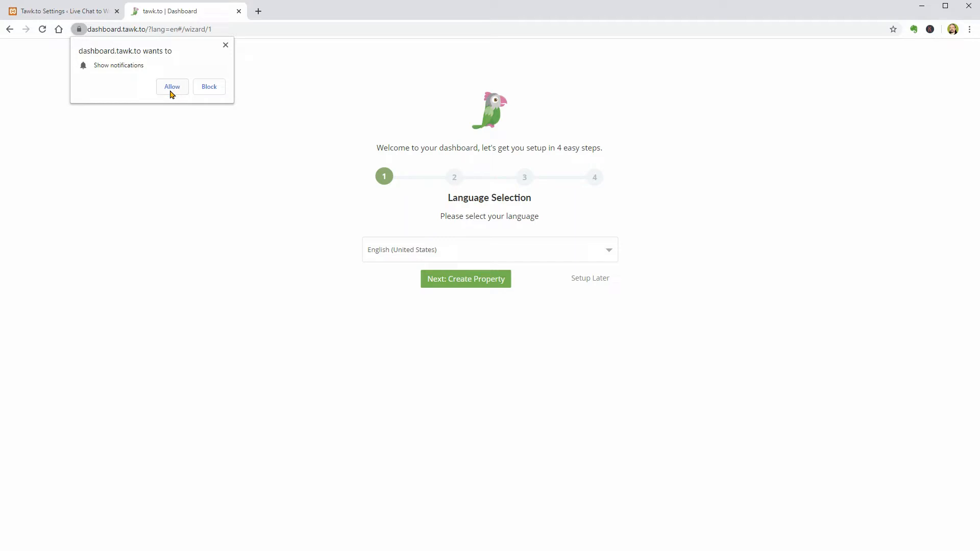
{"action": "left_click", "coordinate": [172, 86]}
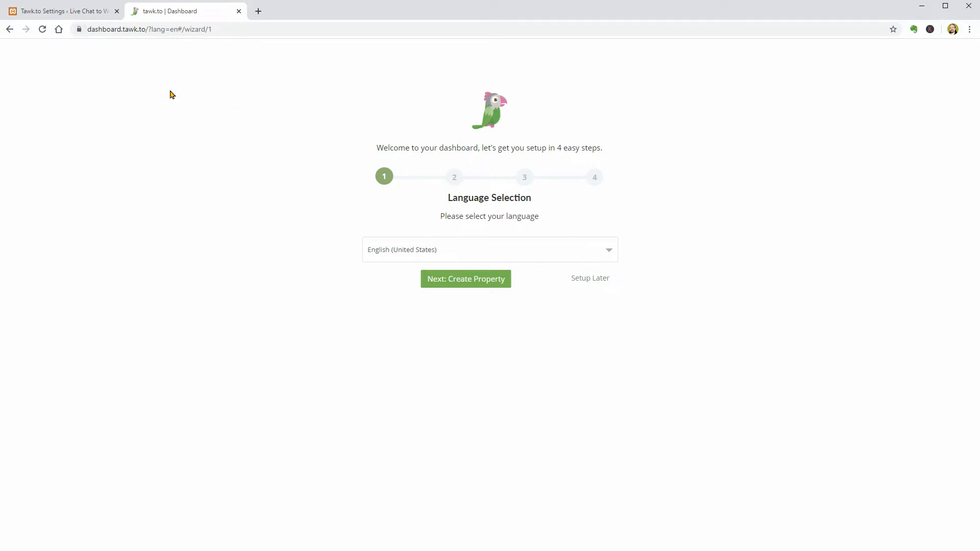
{"action": "left_click", "coordinate": [490, 249]}
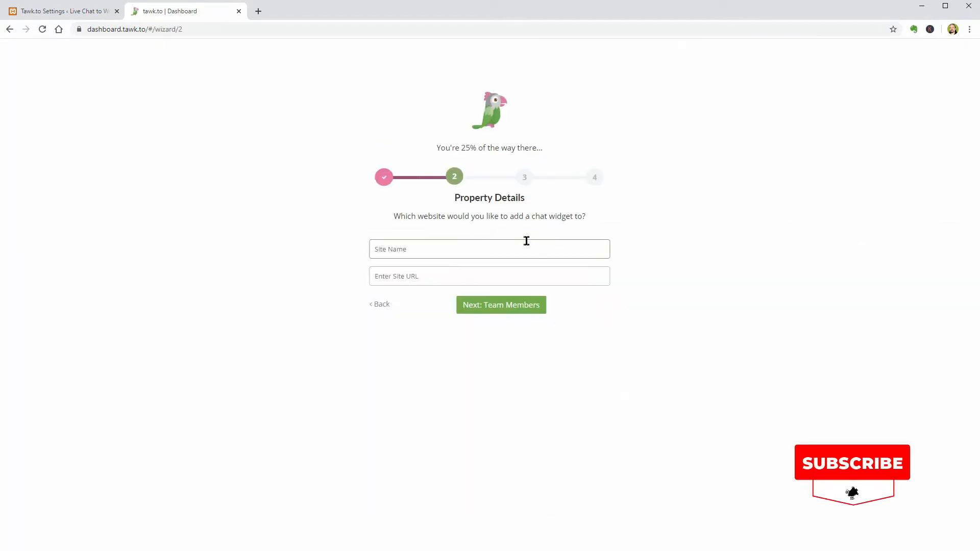
{"action": "left_click", "coordinate": [489, 249]}
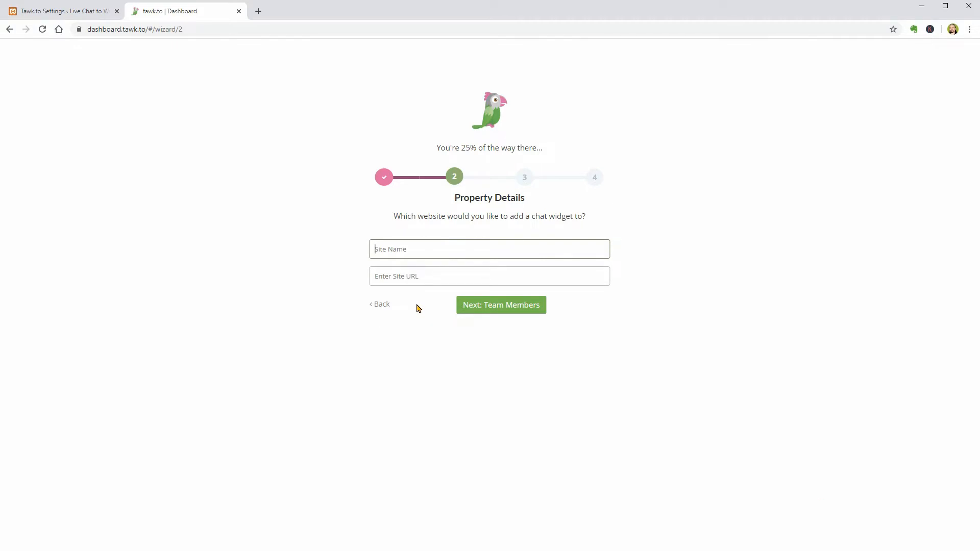
{"action": "type", "text": "Test"}
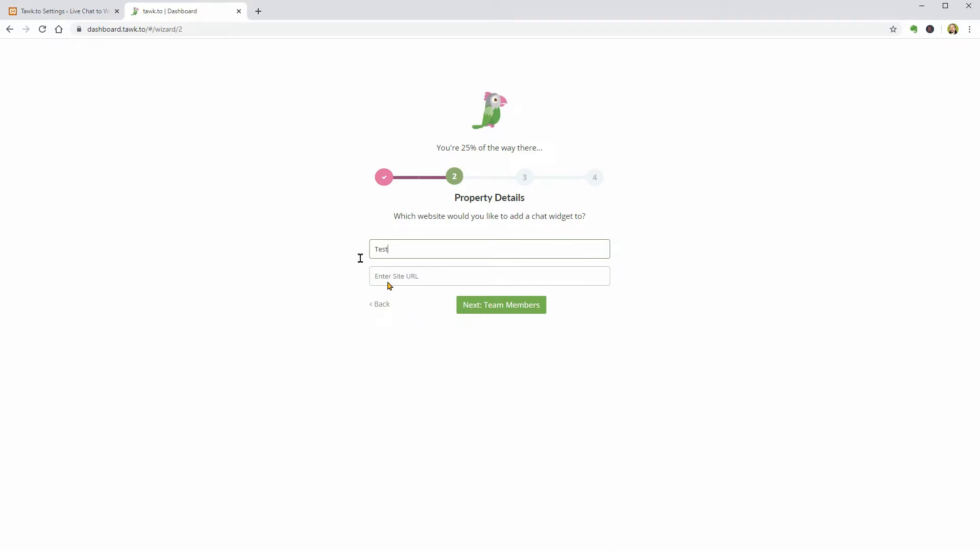
{"action": "left_click", "coordinate": [63, 11]}
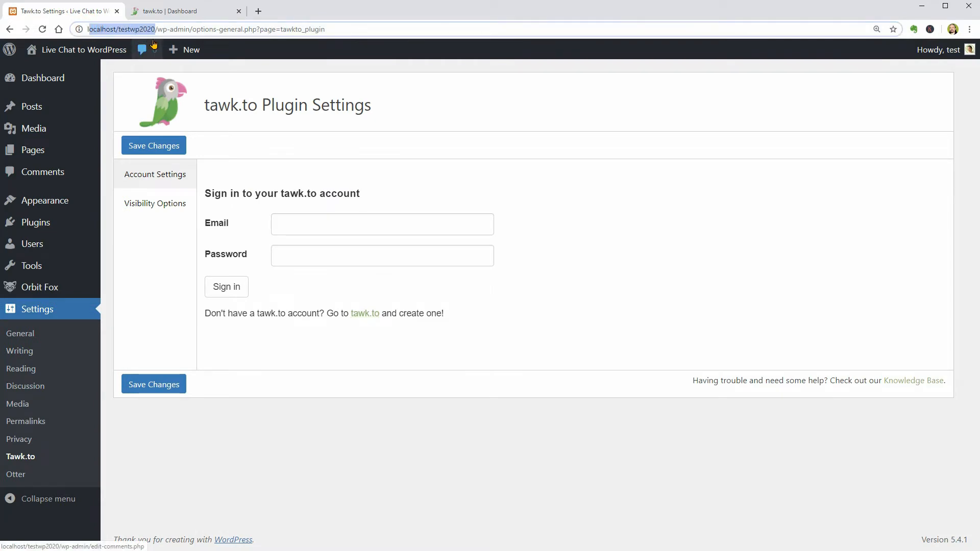
{"action": "left_click", "coordinate": [181, 11]}
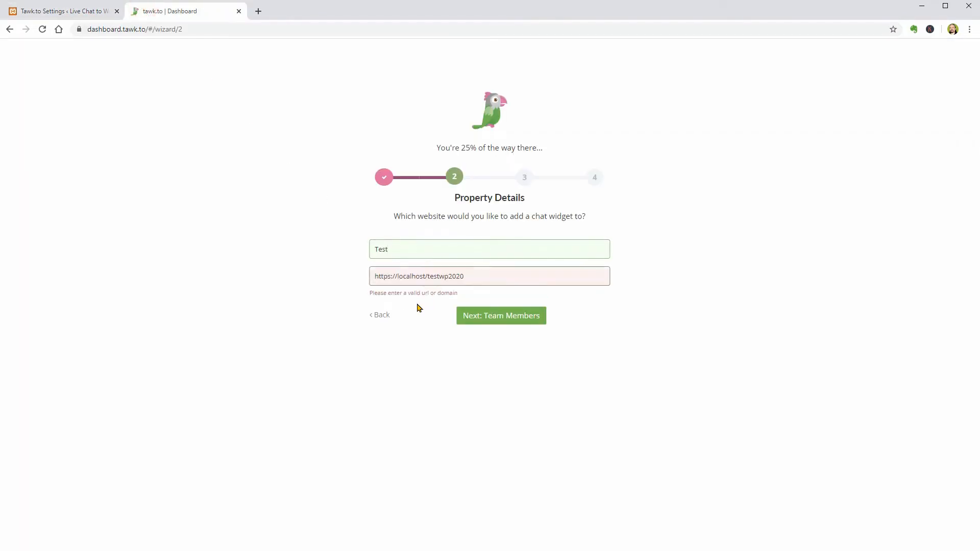
{"action": "type", "text": "www.abcdefghi.com"}
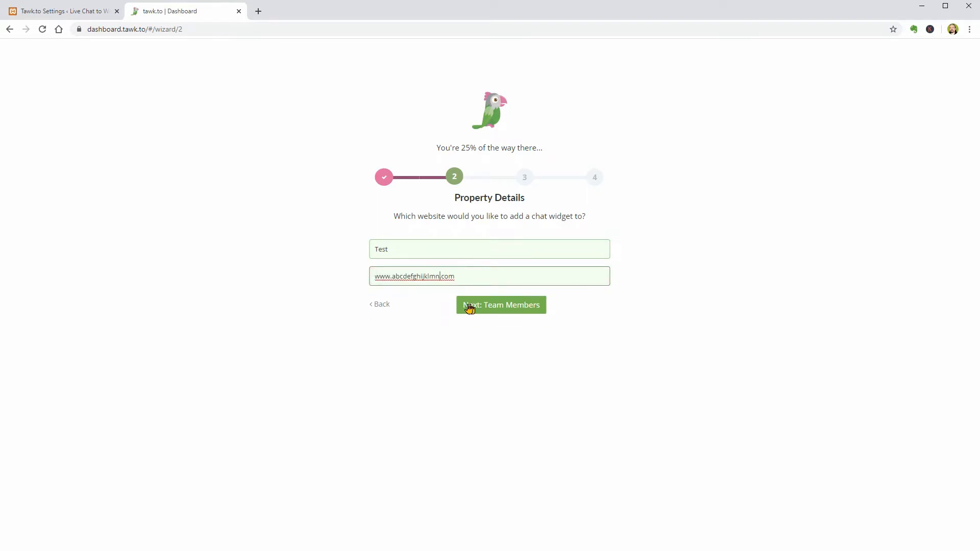
{"action": "left_click", "coordinate": [501, 305]}
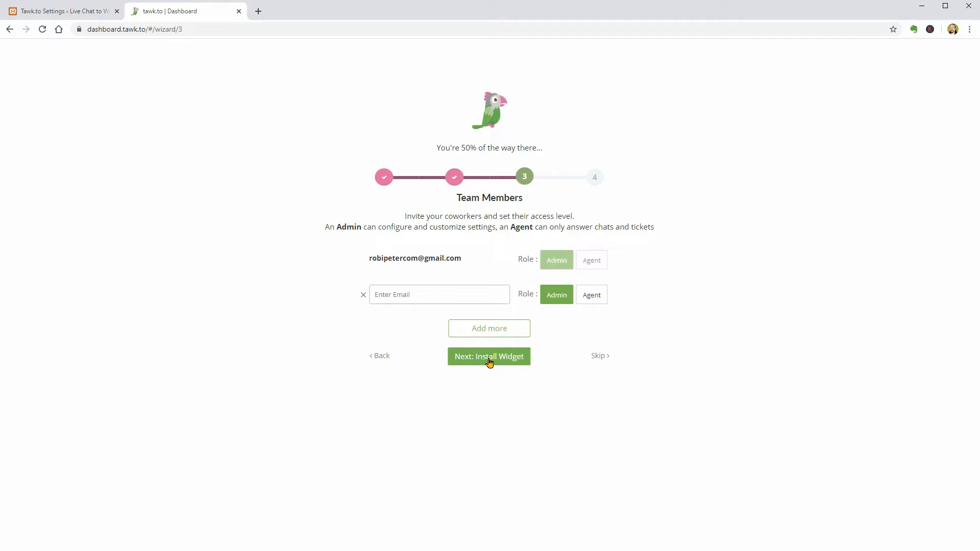
Skip through Install Widget and finish the wizard to reach the tawk.to dashboard
{"action": "left_click", "coordinate": [489, 356]}
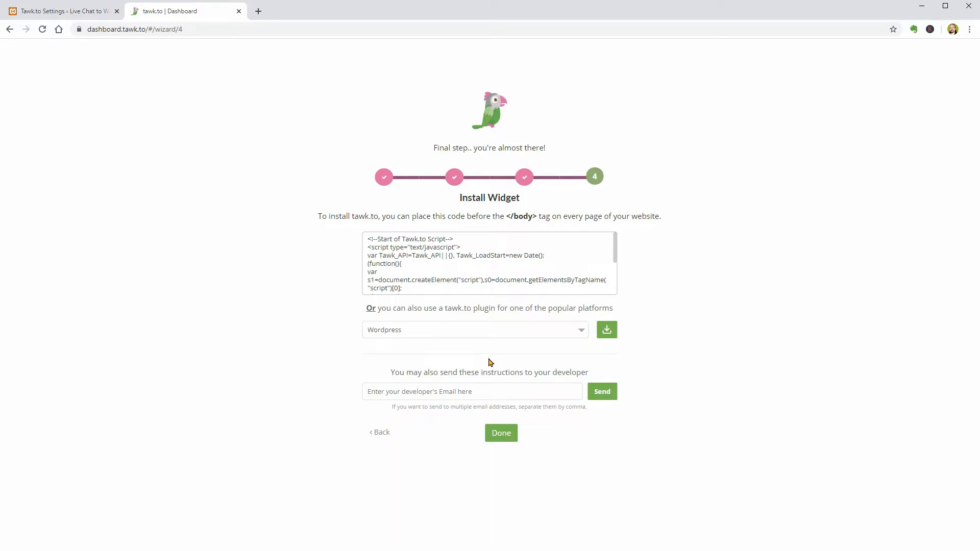
{"action": "mouse_move", "coordinate": [576, 368]}
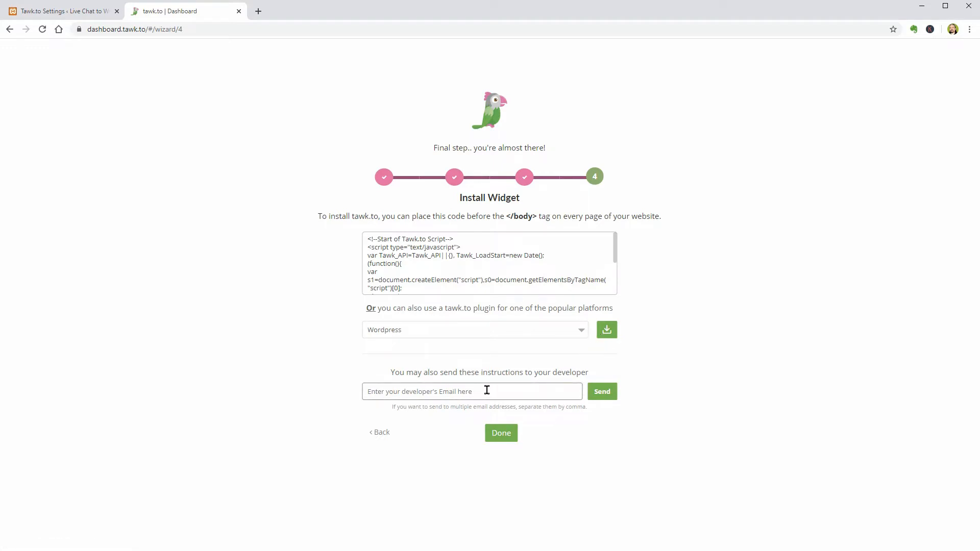
{"action": "left_click", "coordinate": [501, 433]}
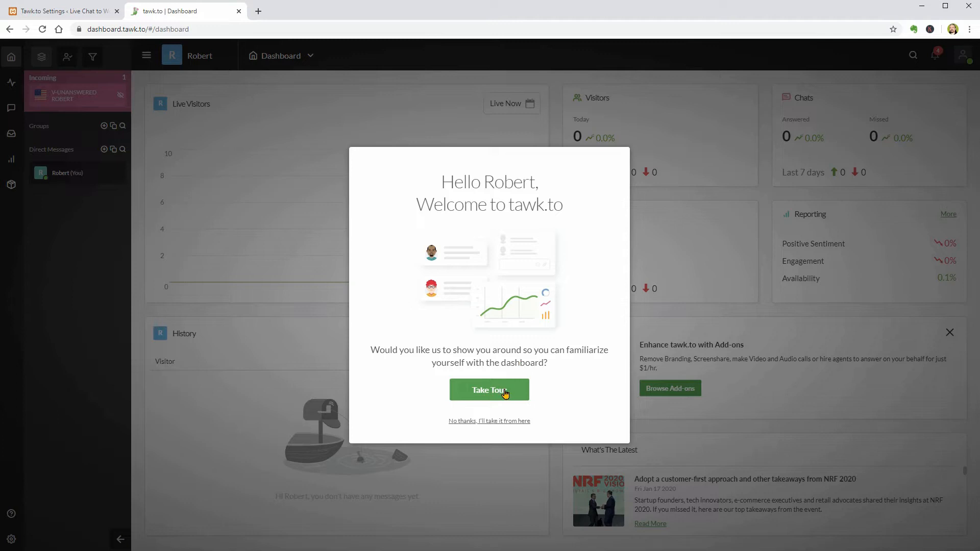
{"action": "mouse_move", "coordinate": [283, 184]}
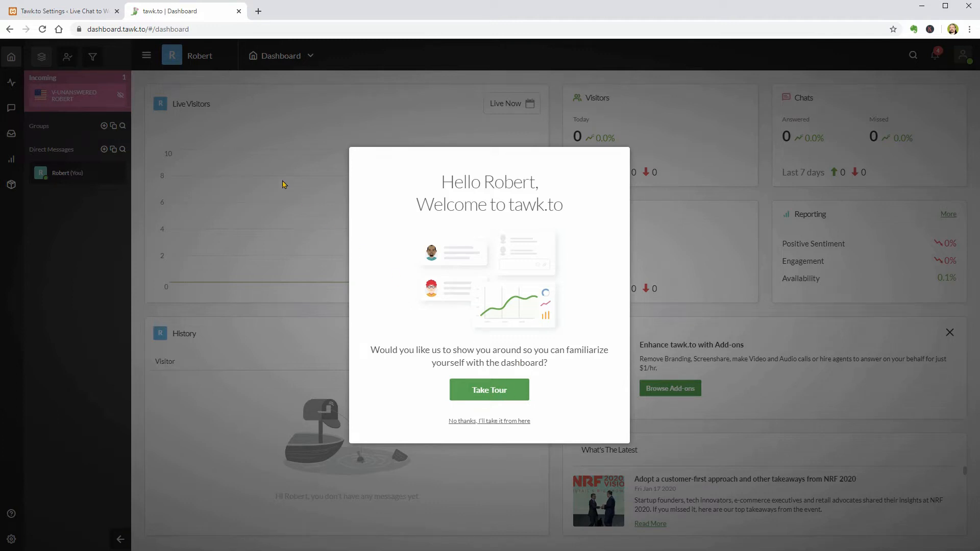
Sign the WordPress tawk.to plugin in with the account email and password, retrying once
{"action": "left_click", "coordinate": [62, 11]}
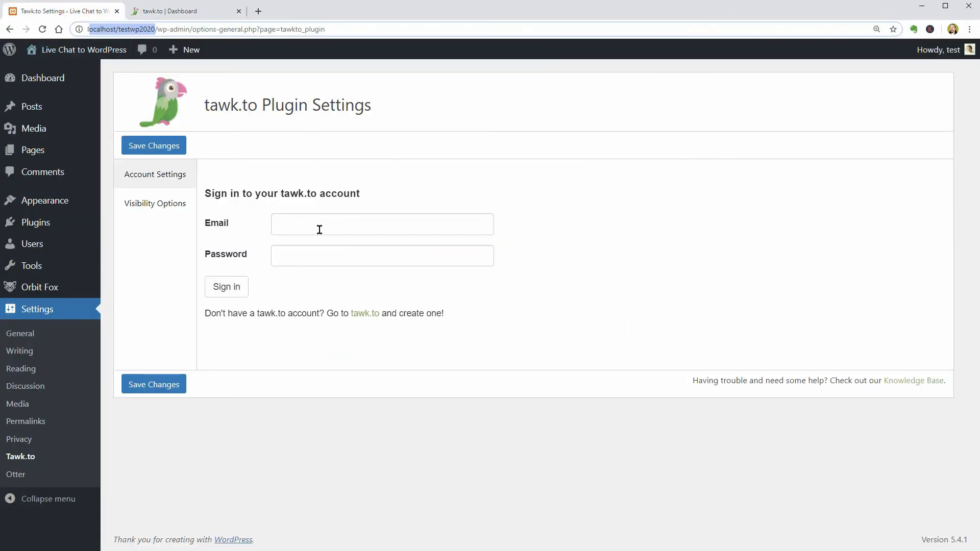
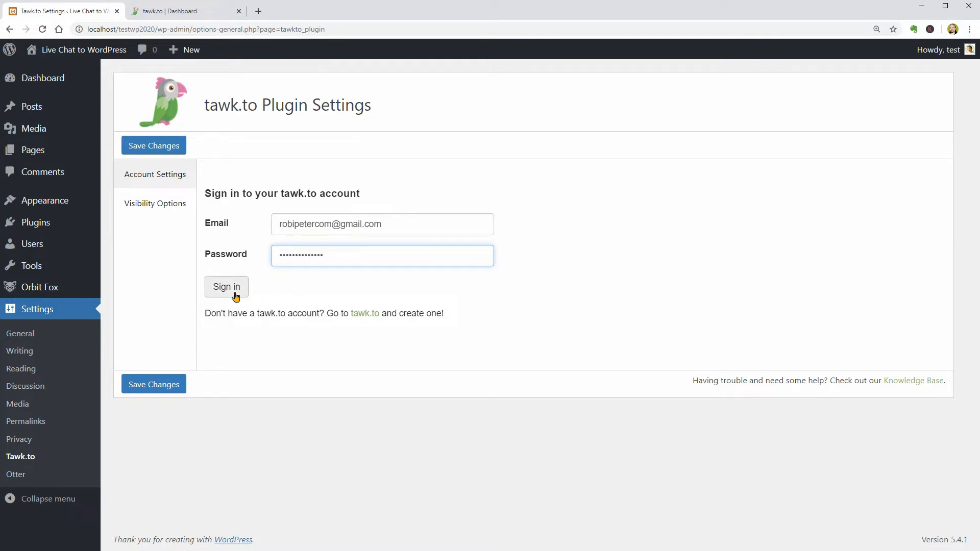
{"action": "left_click", "coordinate": [226, 287]}
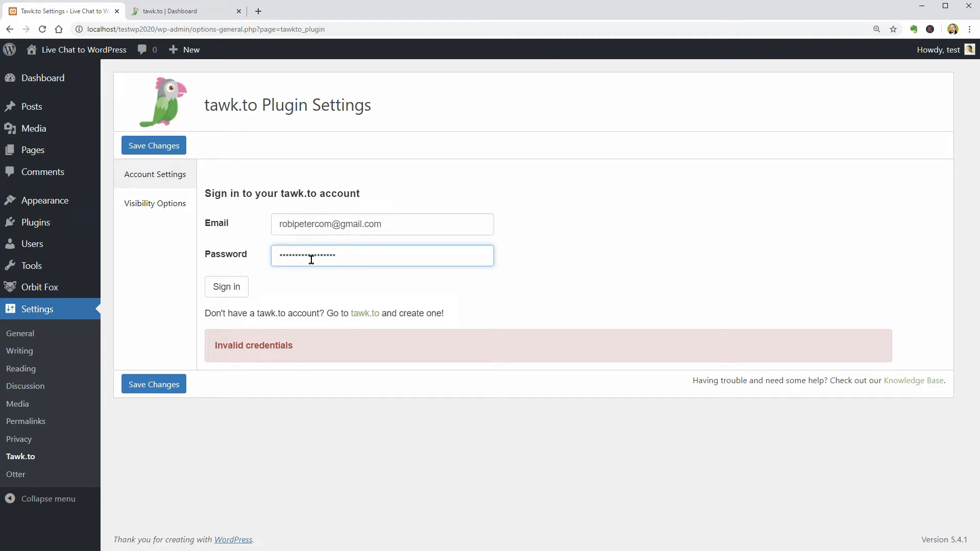
{"action": "left_click", "coordinate": [226, 287]}
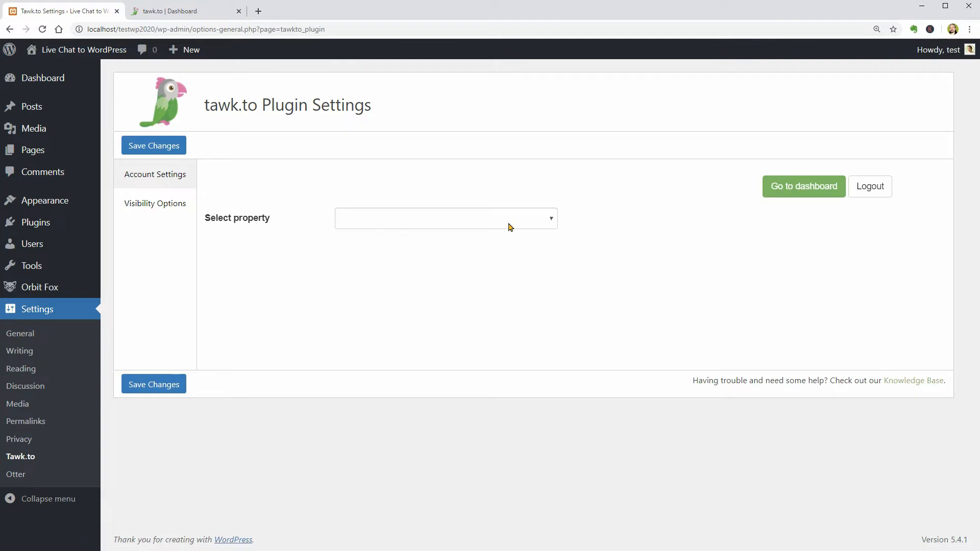
Select the Test property with its Default widget and return to the tawk.to dashboard
{"action": "left_click", "coordinate": [445, 218]}
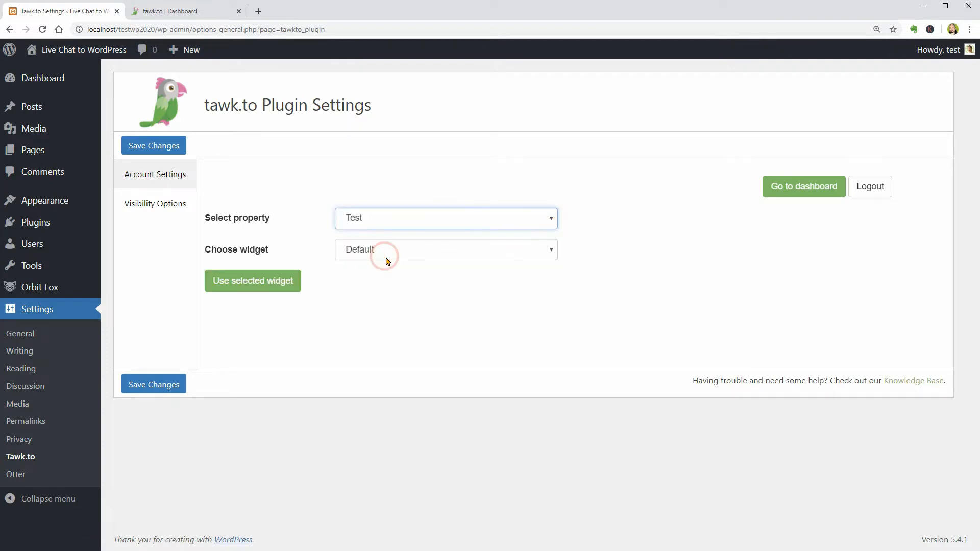
{"action": "left_click", "coordinate": [445, 249]}
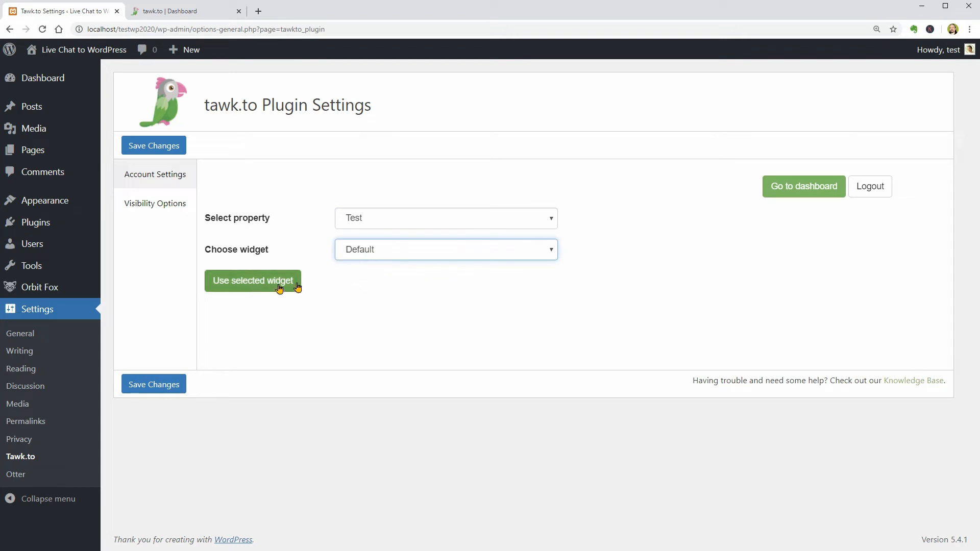
{"action": "mouse_move", "coordinate": [499, 276]}
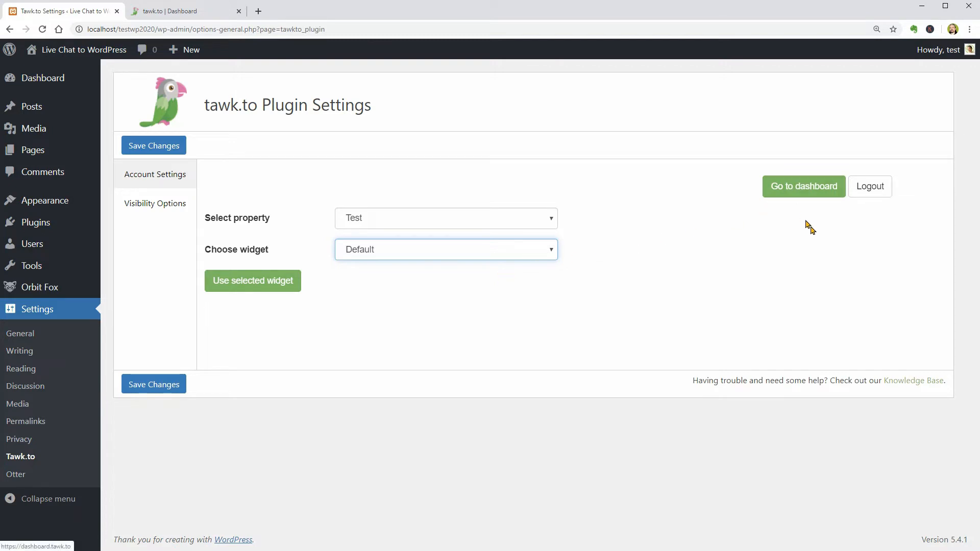
{"action": "mouse_move", "coordinate": [396, 285]}
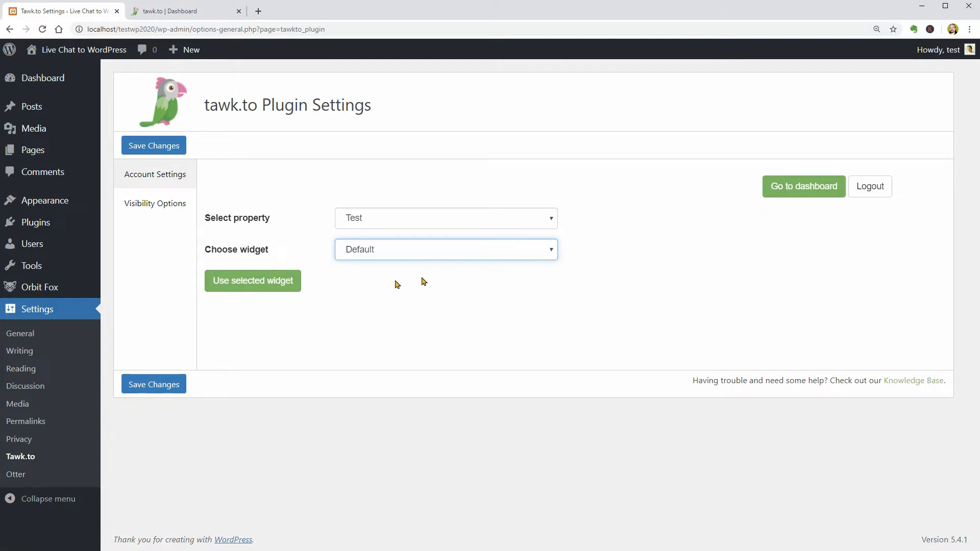
{"action": "left_click", "coordinate": [253, 281]}
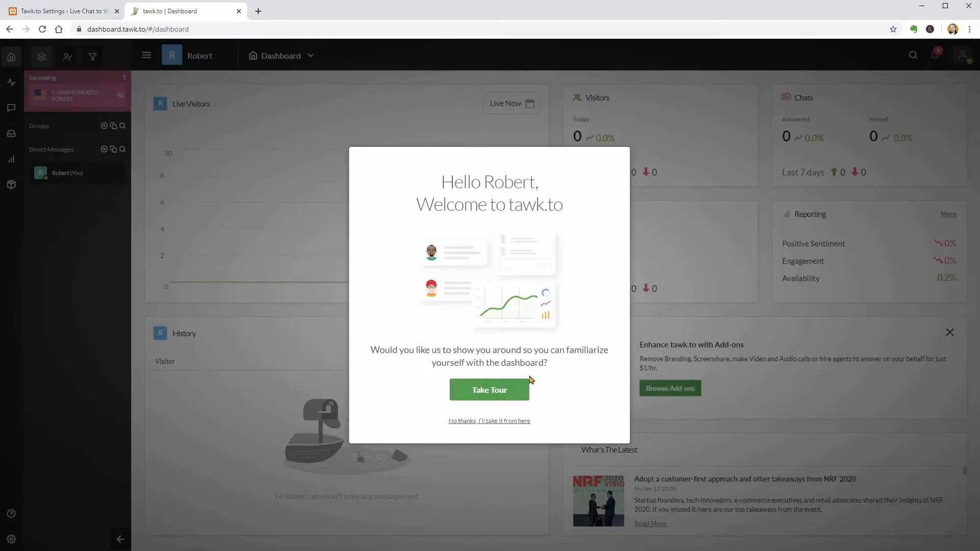
Go through every step of the guided dashboard tour and finish it on the Test property
{"action": "left_click", "coordinate": [489, 389]}
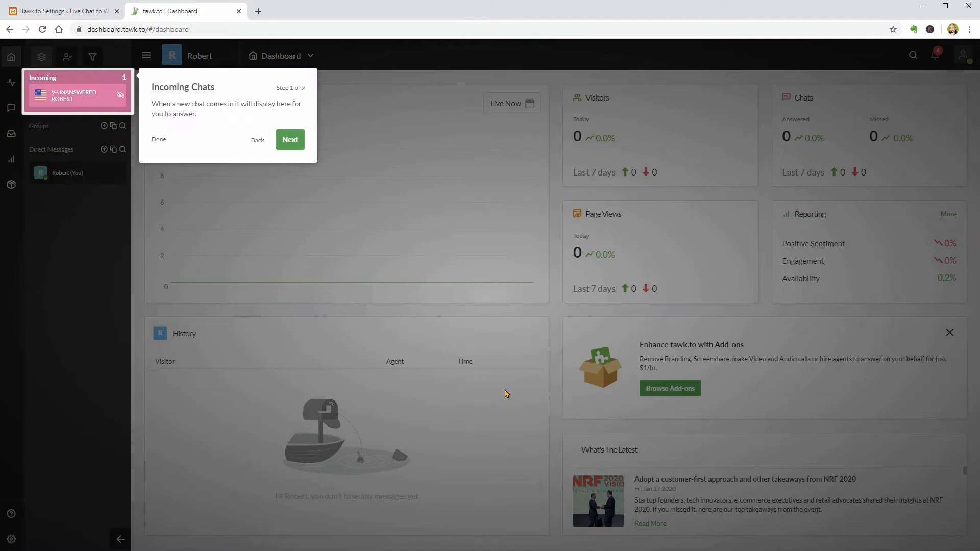
{"action": "mouse_move", "coordinate": [357, 224]}
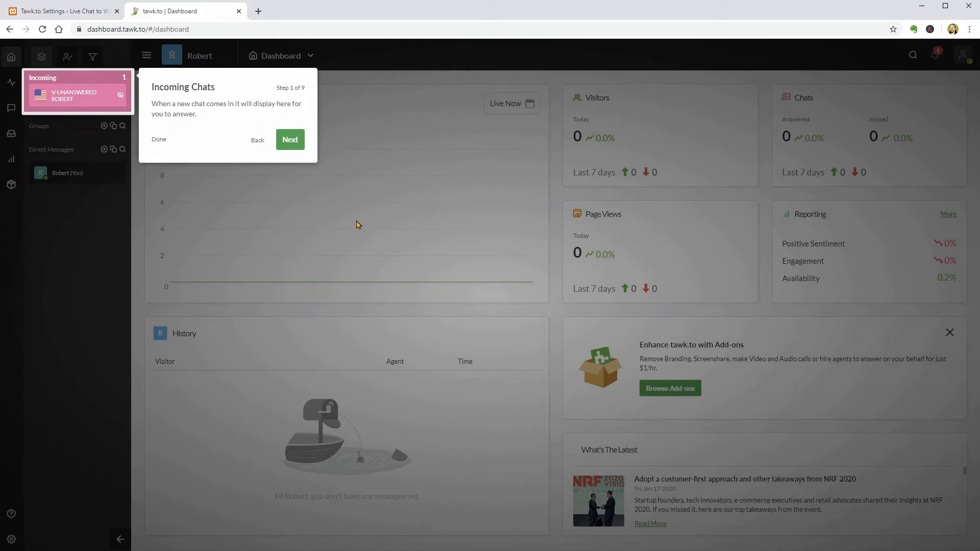
{"action": "mouse_move", "coordinate": [234, 120]}
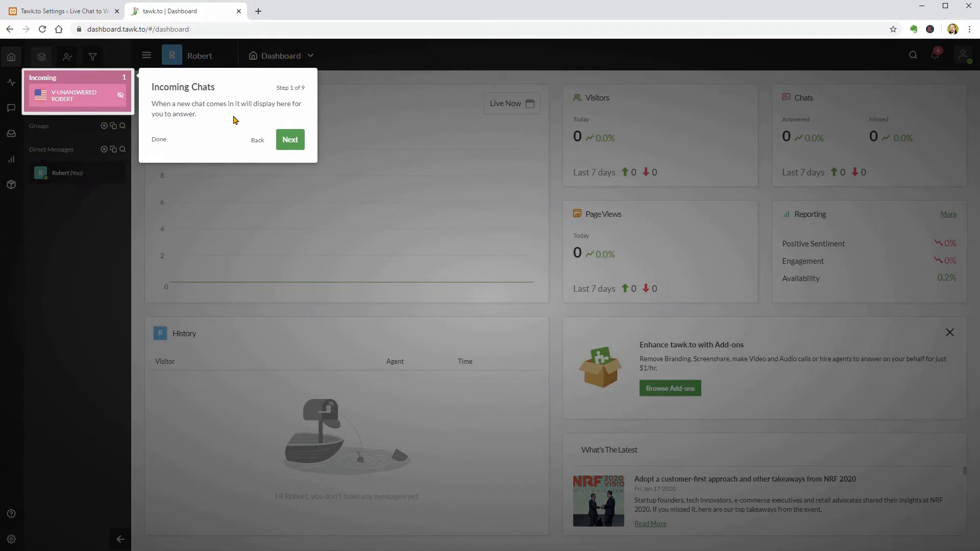
{"action": "left_click", "coordinate": [290, 139]}
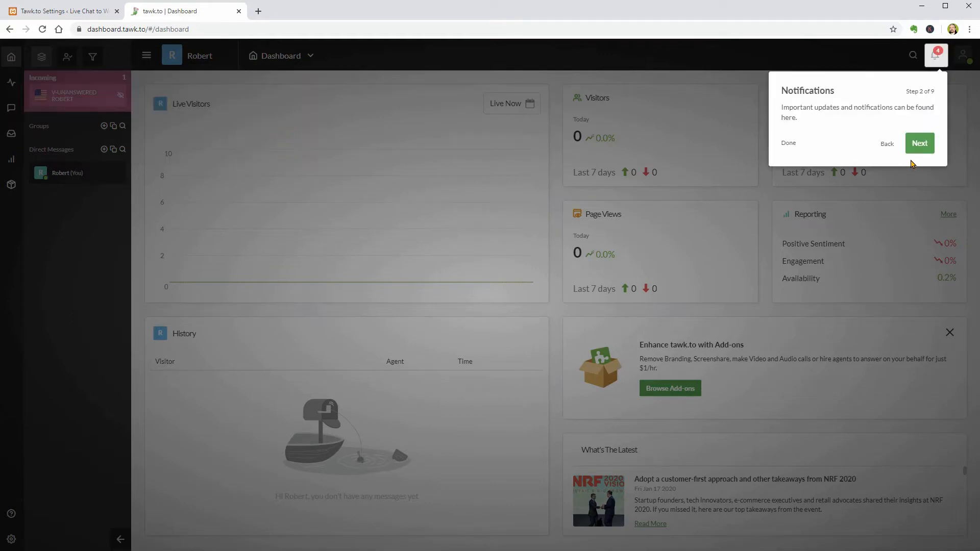
{"action": "left_click", "coordinate": [919, 142]}
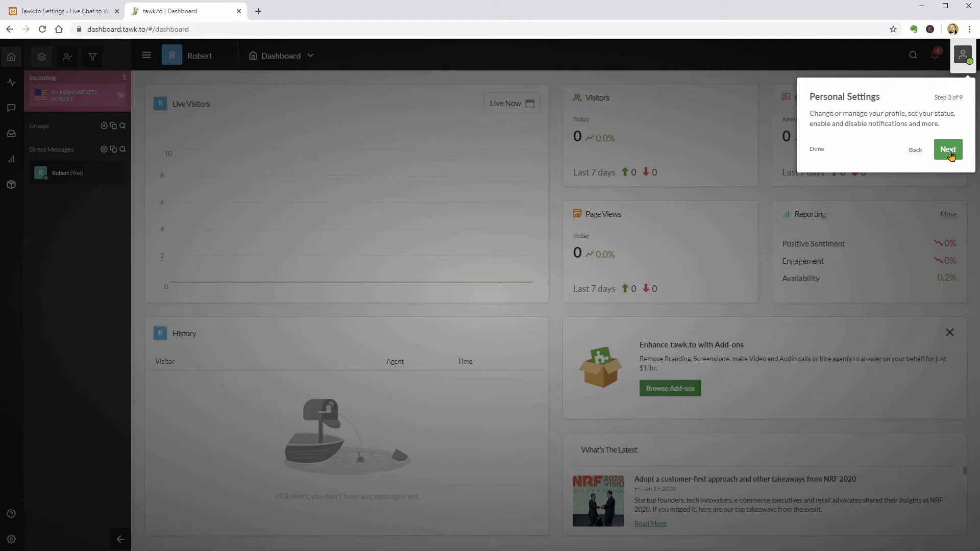
{"action": "left_click", "coordinate": [948, 150]}
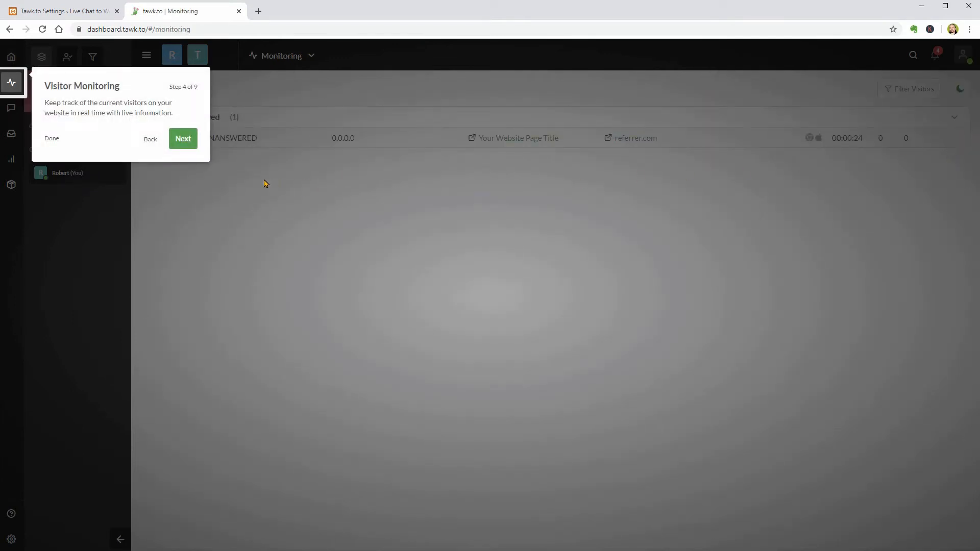
{"action": "left_click", "coordinate": [183, 138]}
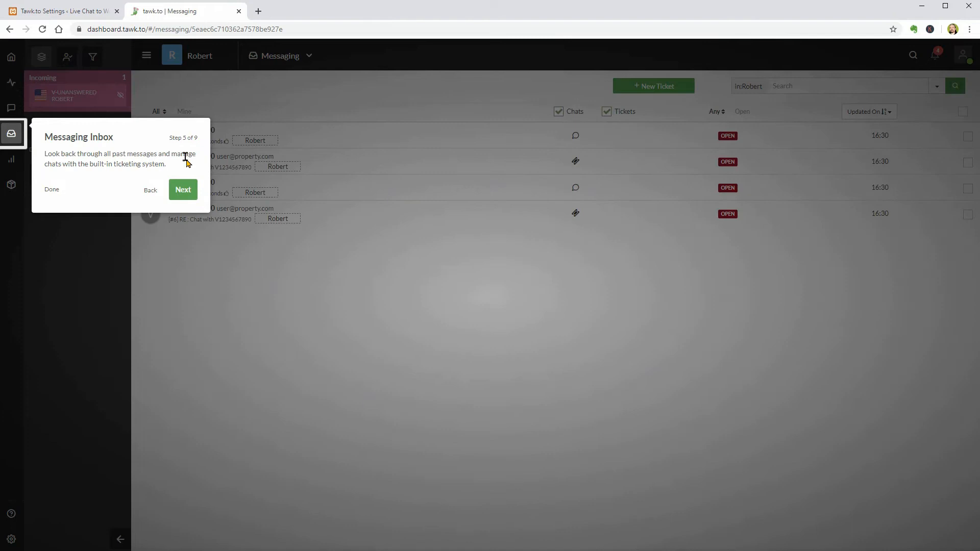
{"action": "left_click", "coordinate": [183, 189]}
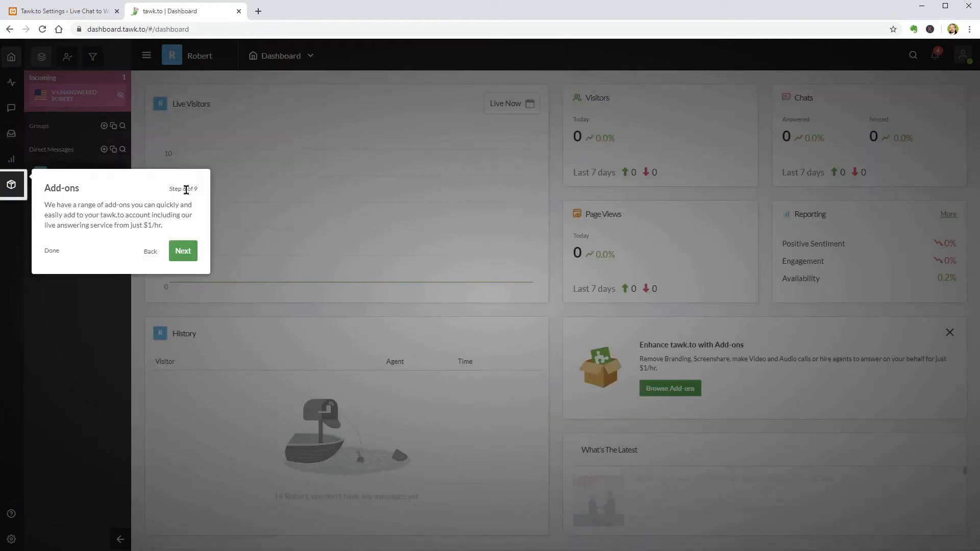
{"action": "left_click", "coordinate": [183, 251]}
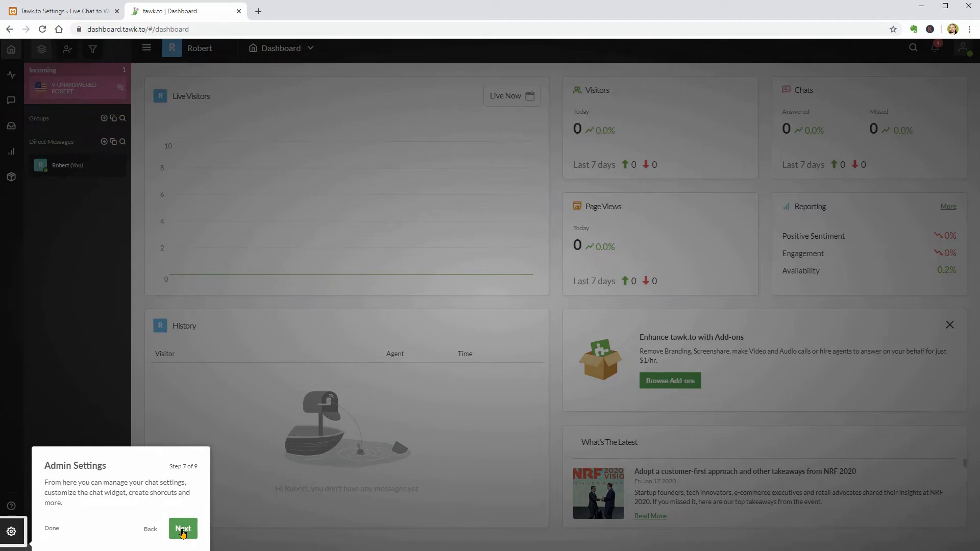
{"action": "left_click", "coordinate": [183, 528]}
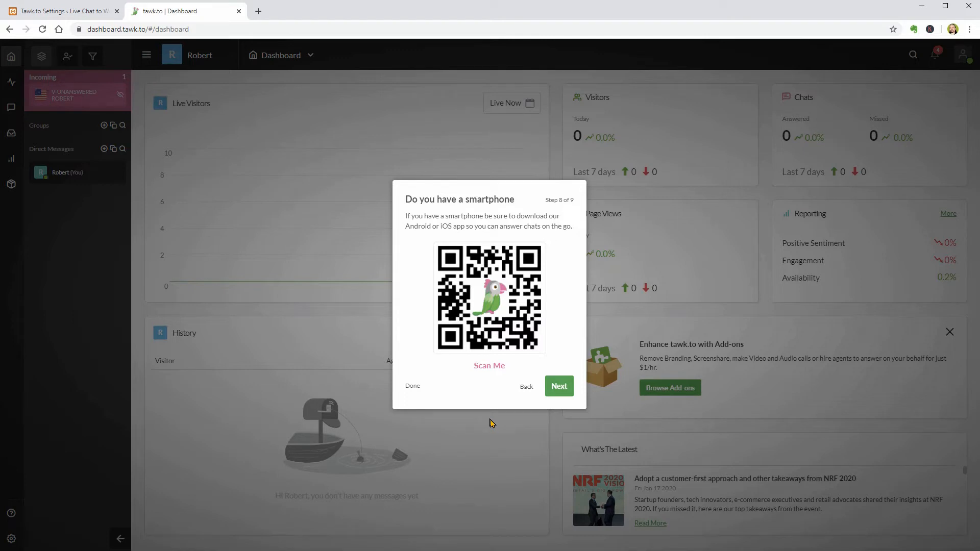
{"action": "mouse_move", "coordinate": [504, 228]}
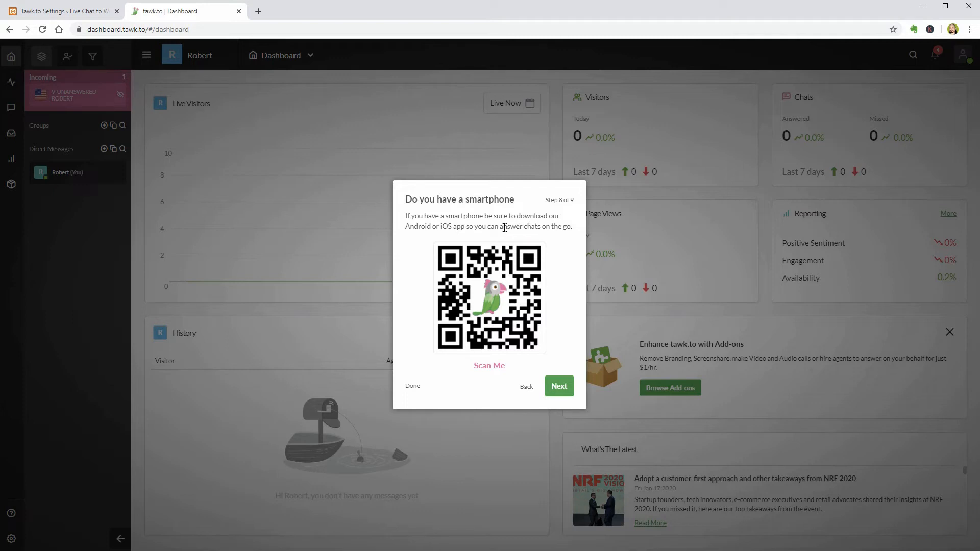
{"action": "mouse_move", "coordinate": [511, 238]}
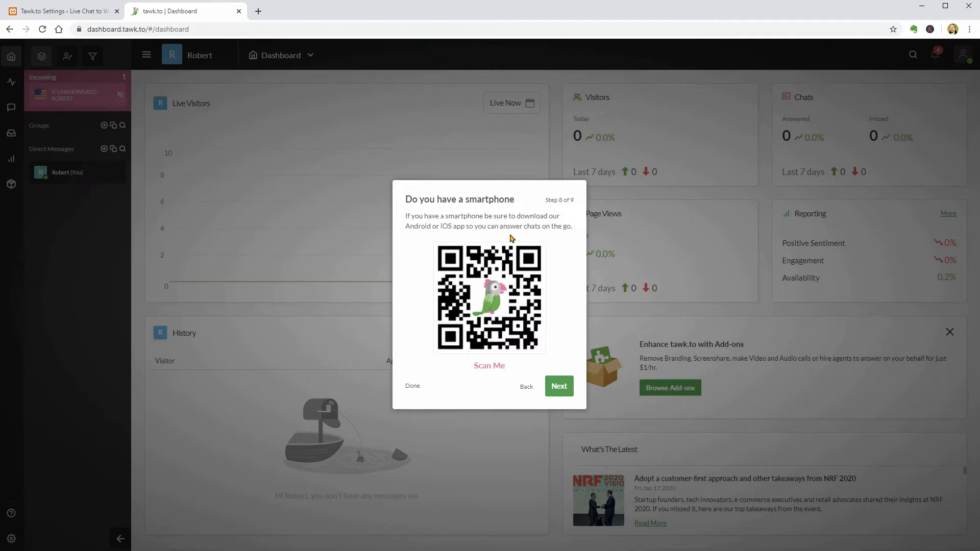
{"action": "mouse_move", "coordinate": [548, 237]}
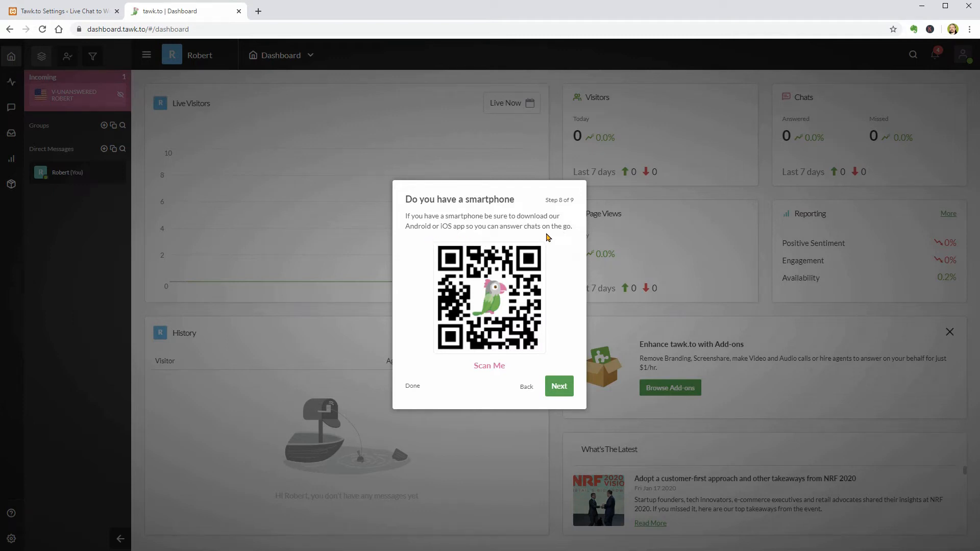
{"action": "mouse_move", "coordinate": [558, 386]}
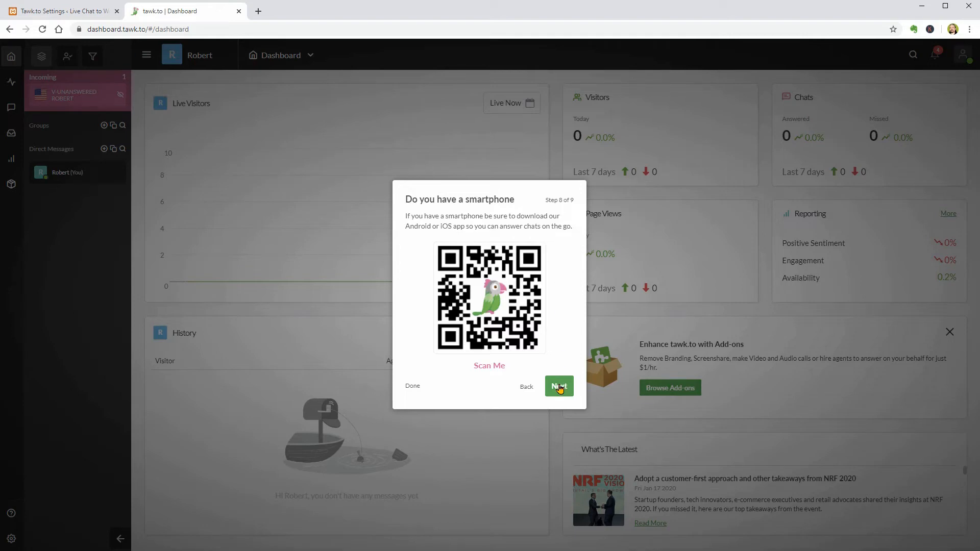
{"action": "left_click", "coordinate": [557, 386]}
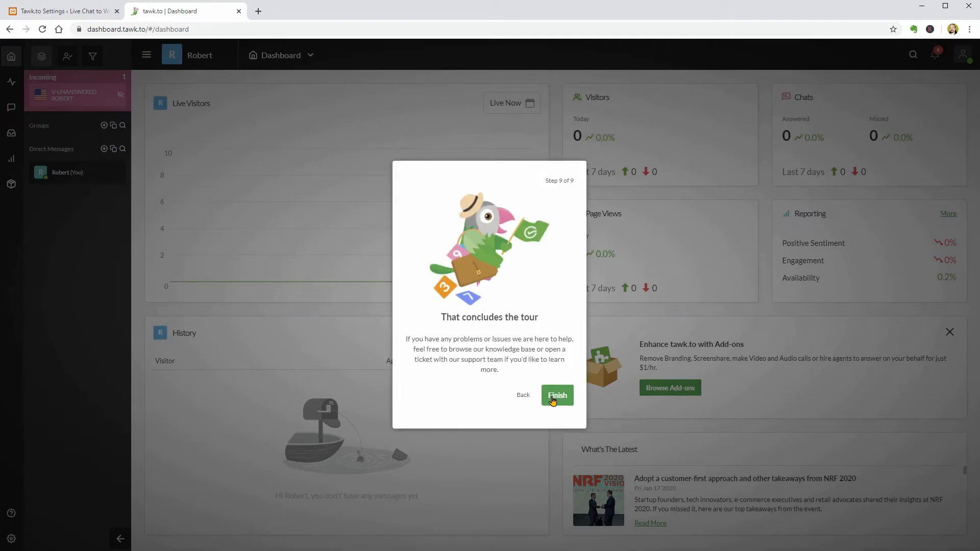
{"action": "left_click", "coordinate": [557, 395]}
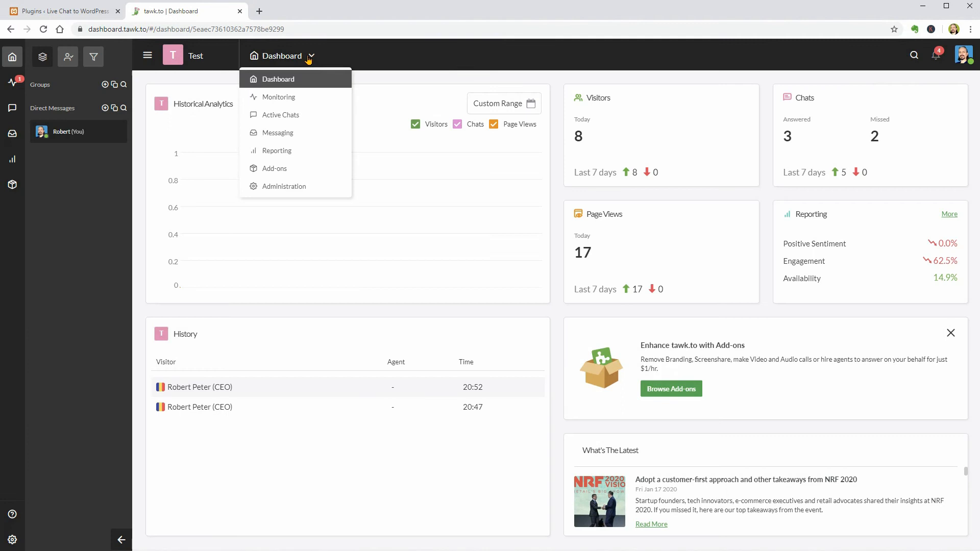
Reach the Test property's Chat Widget settings under Administration > Channels, showing the widget code
{"action": "left_click", "coordinate": [285, 186]}
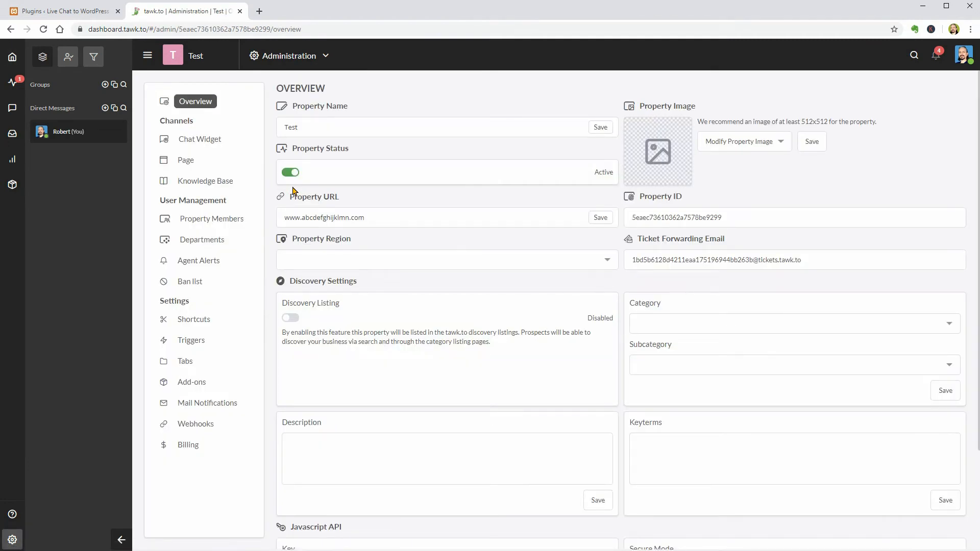
{"action": "left_click", "coordinate": [200, 139]}
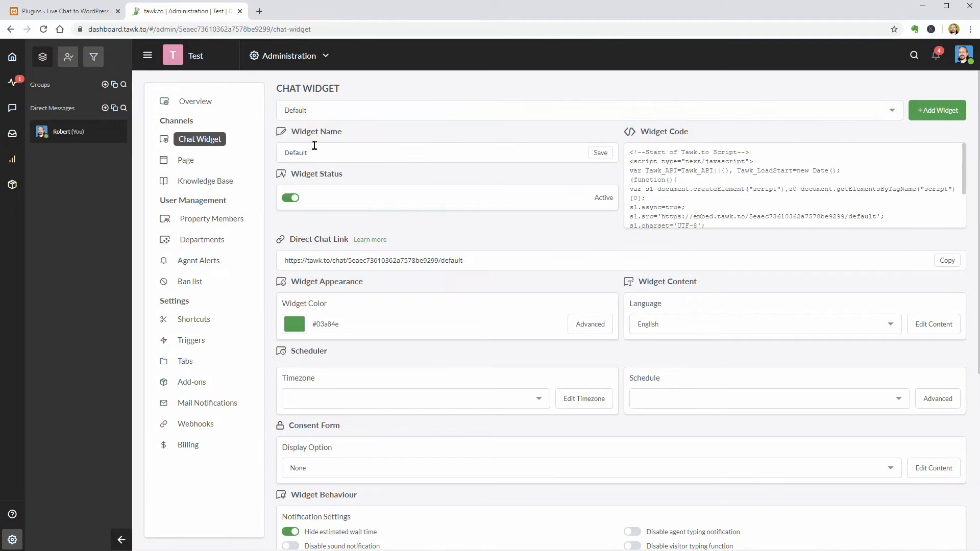
Review the widget name 'Default', the Language dropdown and the Schedule options without changing them
{"action": "double_click", "coordinate": [296, 153]}
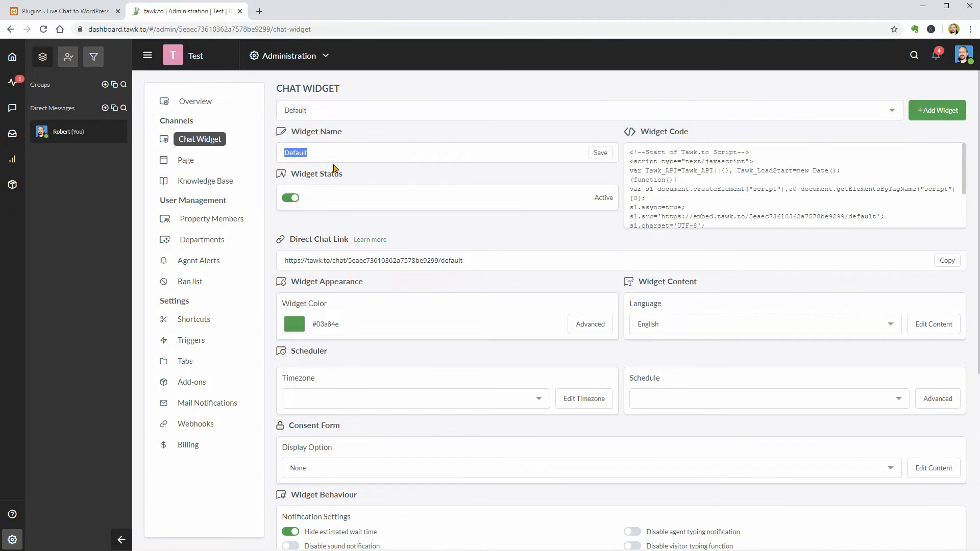
{"action": "mouse_move", "coordinate": [348, 275]}
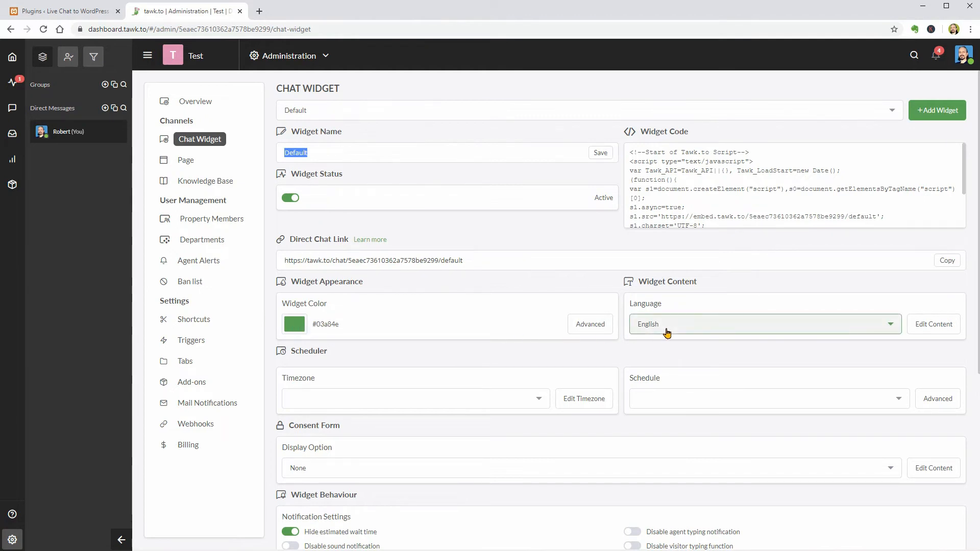
{"action": "left_click", "coordinate": [538, 398]}
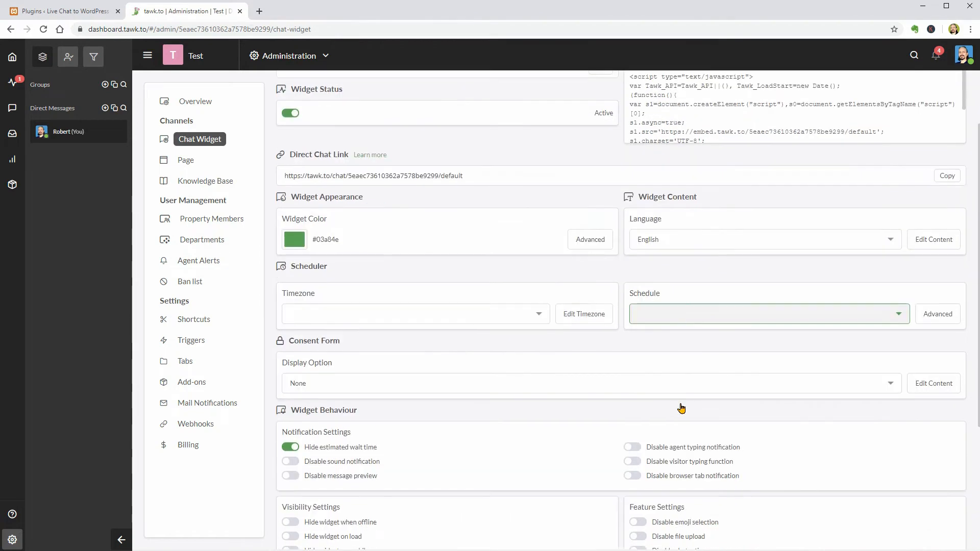
{"action": "left_click", "coordinate": [367, 282]}
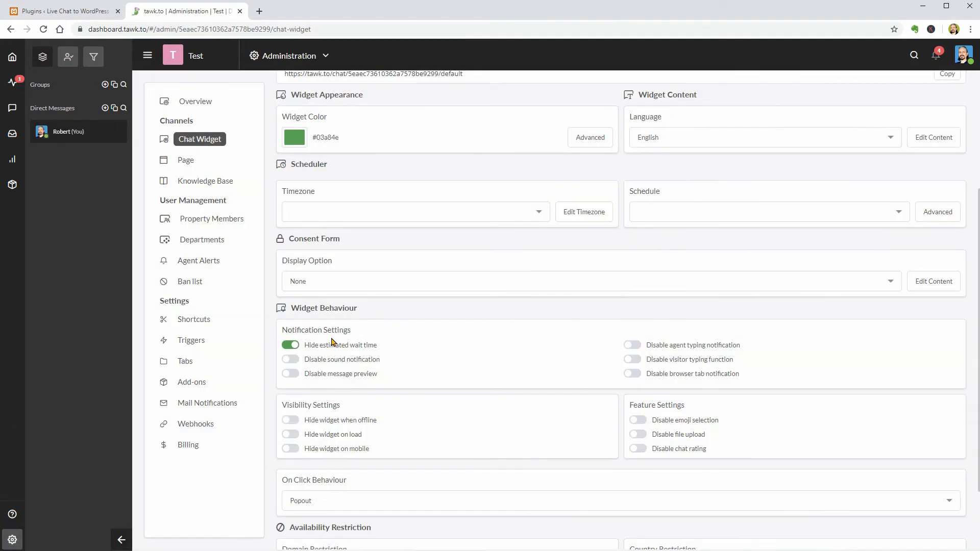
{"action": "mouse_move", "coordinate": [581, 348]}
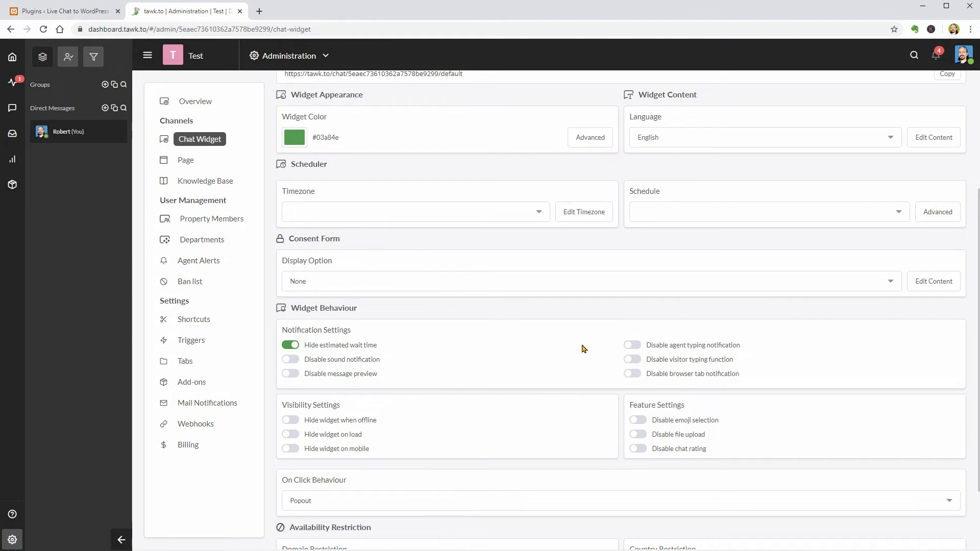
{"action": "mouse_move", "coordinate": [404, 363]}
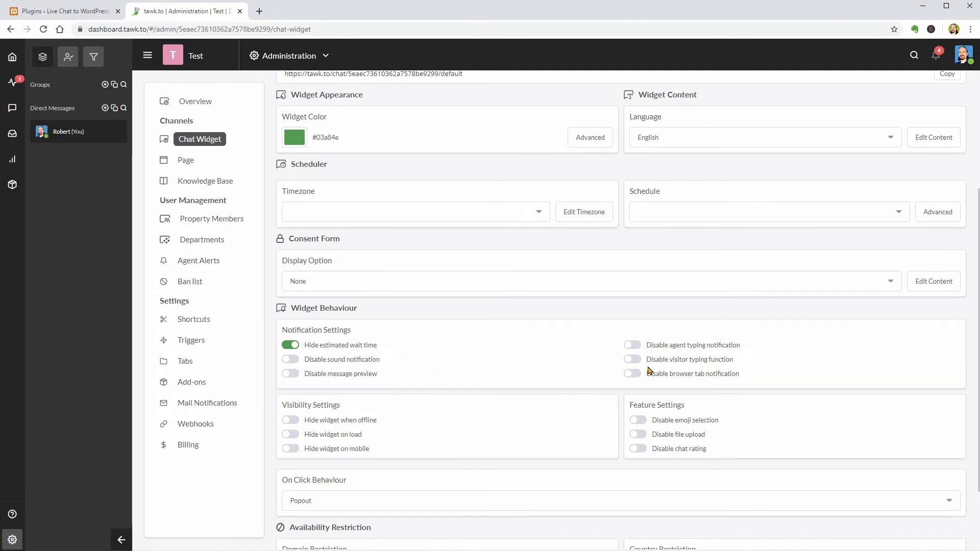
{"action": "mouse_move", "coordinate": [351, 434]}
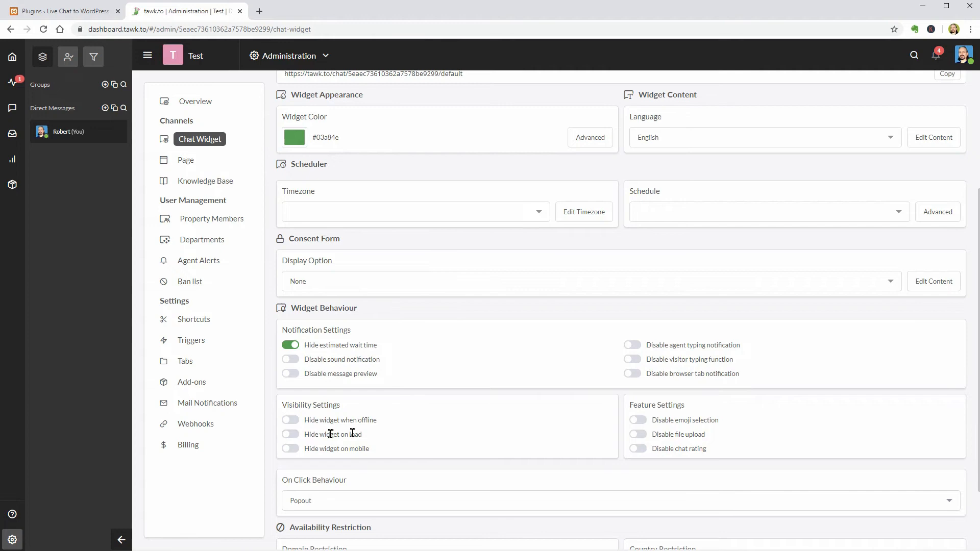
{"action": "mouse_move", "coordinate": [718, 422]}
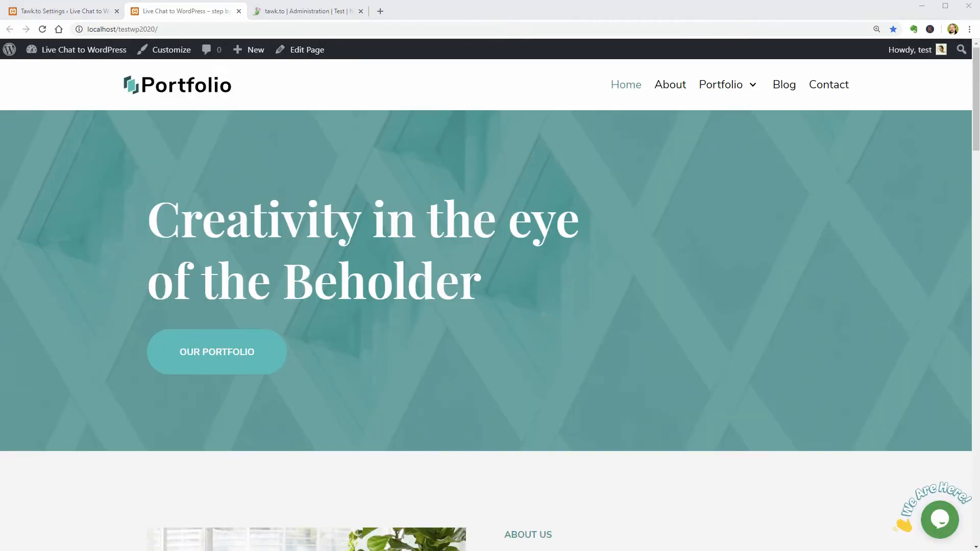
Try the site's chat bubble, minimize its window, and return to the tawk.to widget settings
{"action": "left_click", "coordinate": [939, 518]}
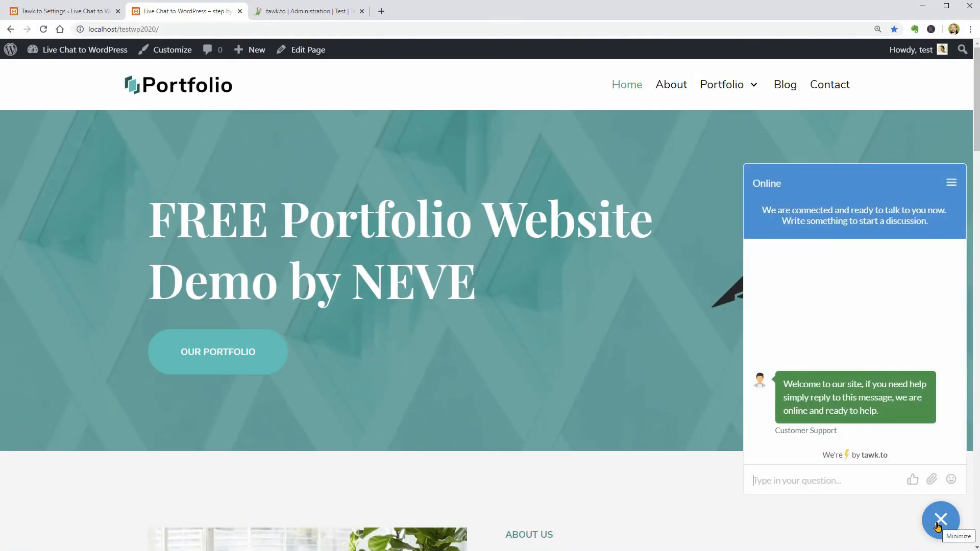
{"action": "left_click", "coordinate": [940, 520]}
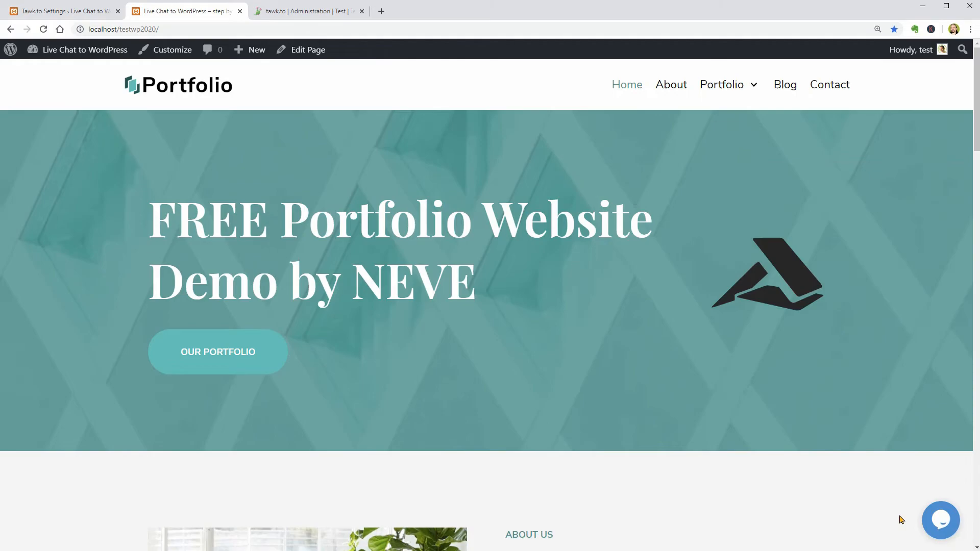
{"action": "left_click", "coordinate": [307, 11]}
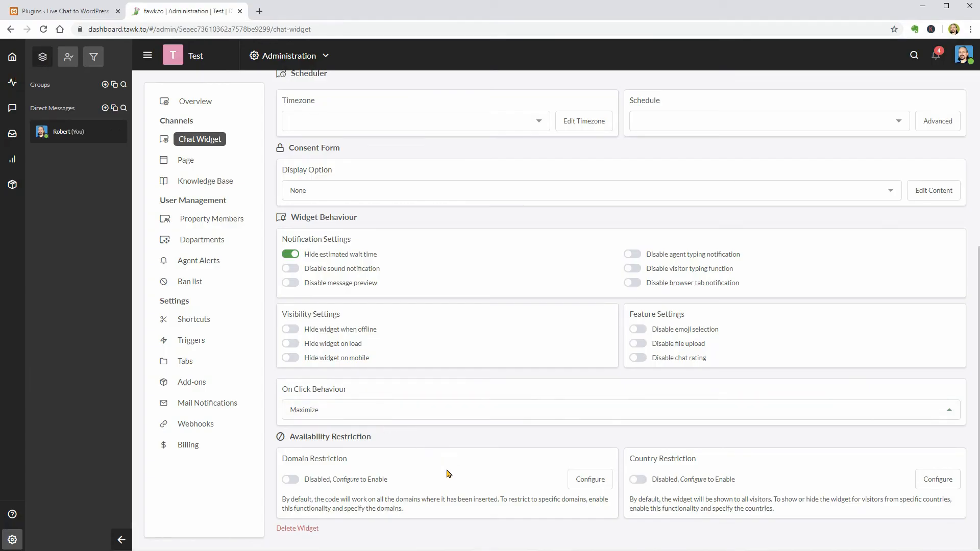
{"action": "mouse_move", "coordinate": [478, 471]}
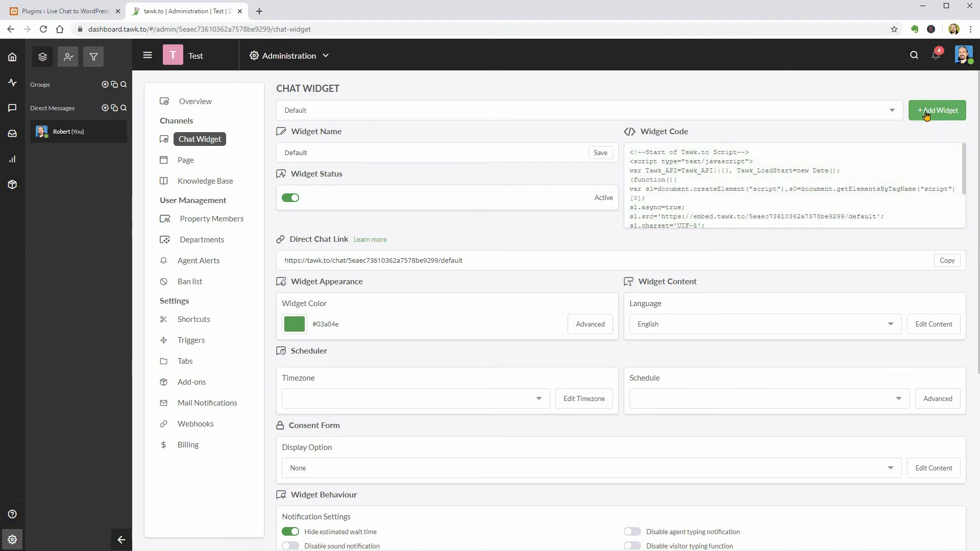
{"action": "mouse_move", "coordinate": [475, 148]}
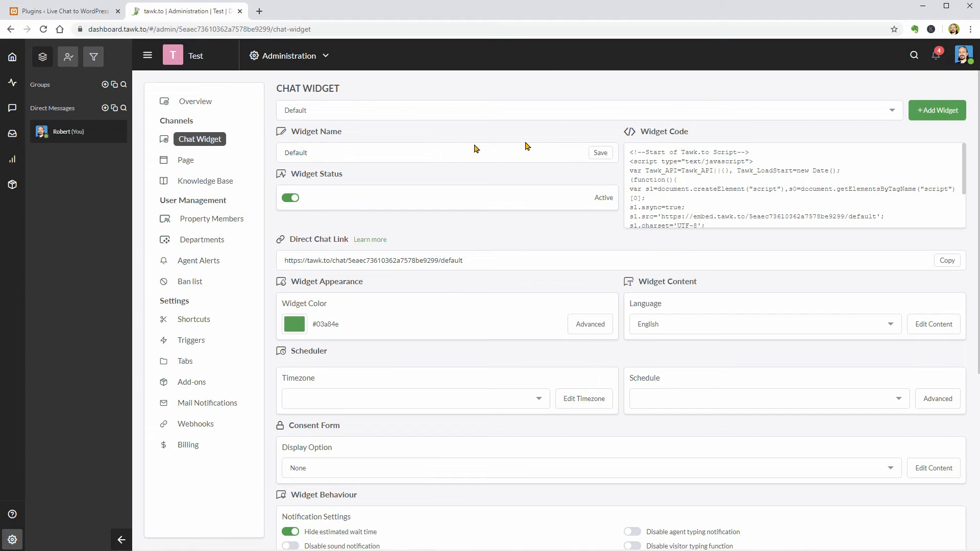
{"action": "mouse_move", "coordinate": [201, 244]}
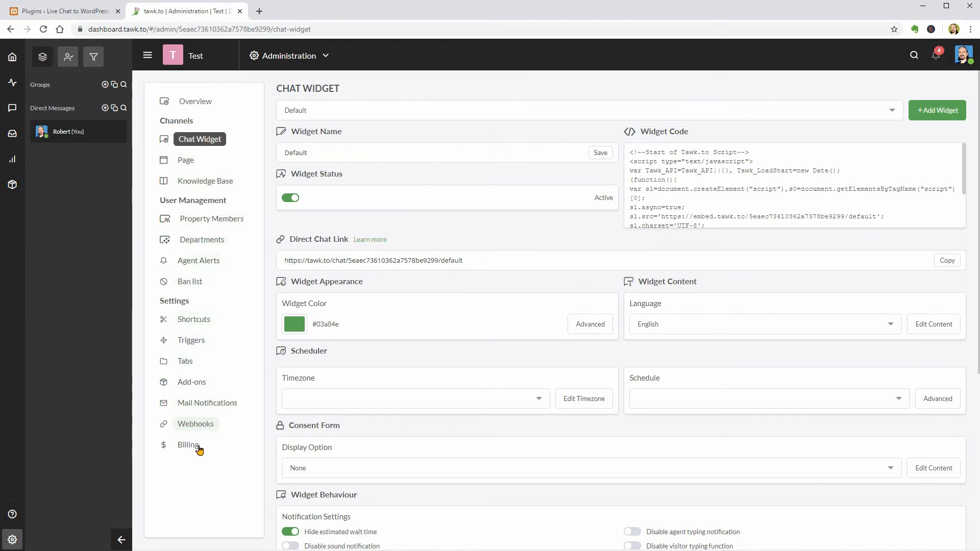
{"action": "mouse_move", "coordinate": [200, 139]}
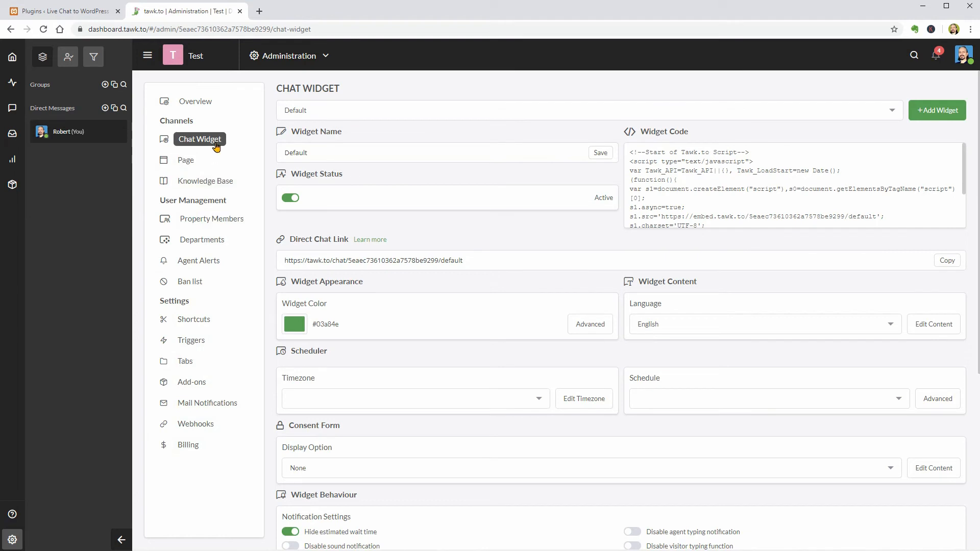
{"action": "left_click", "coordinate": [187, 445]}
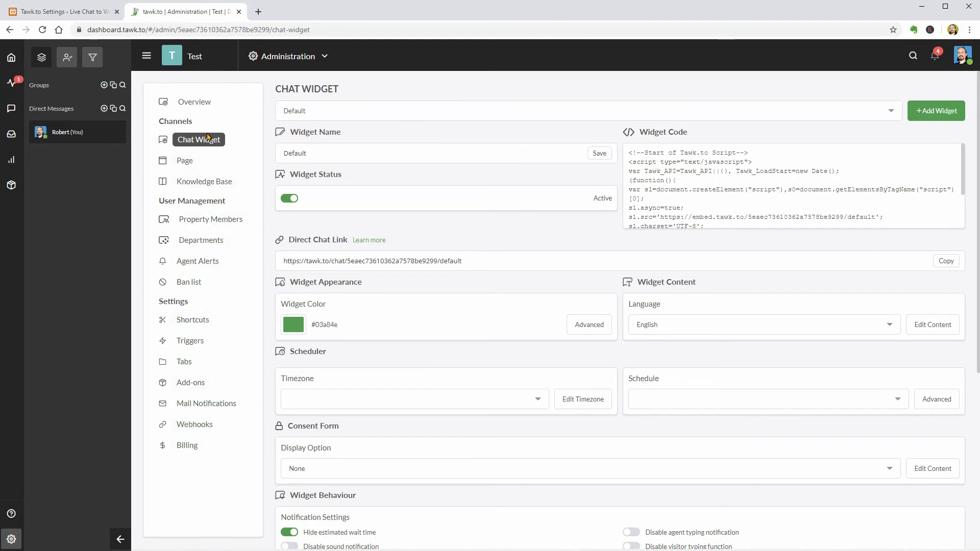
{"action": "left_click", "coordinate": [59, 12]}
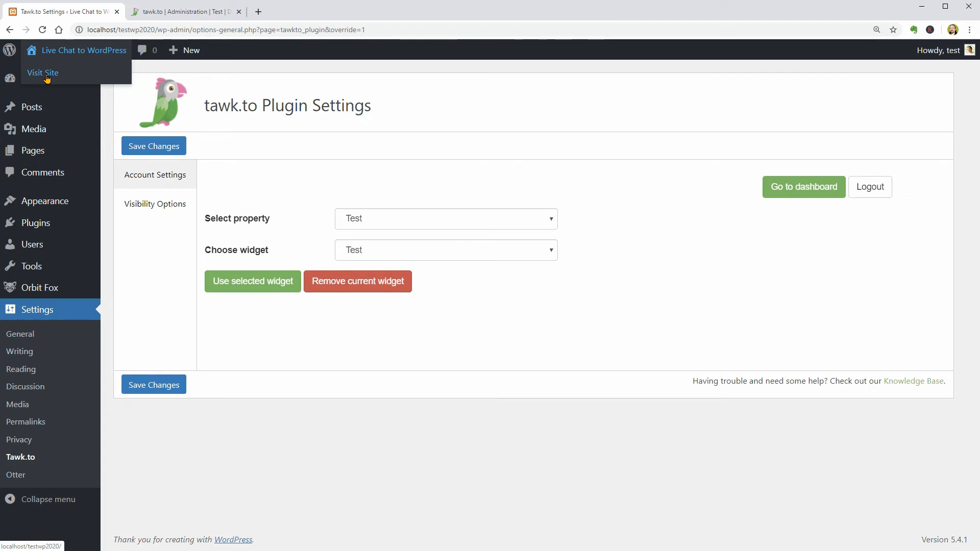
Visit the live portfolio site in a new tab and expand its tawk.to chat bubble into the chat window
{"action": "left_click", "coordinate": [42, 72]}
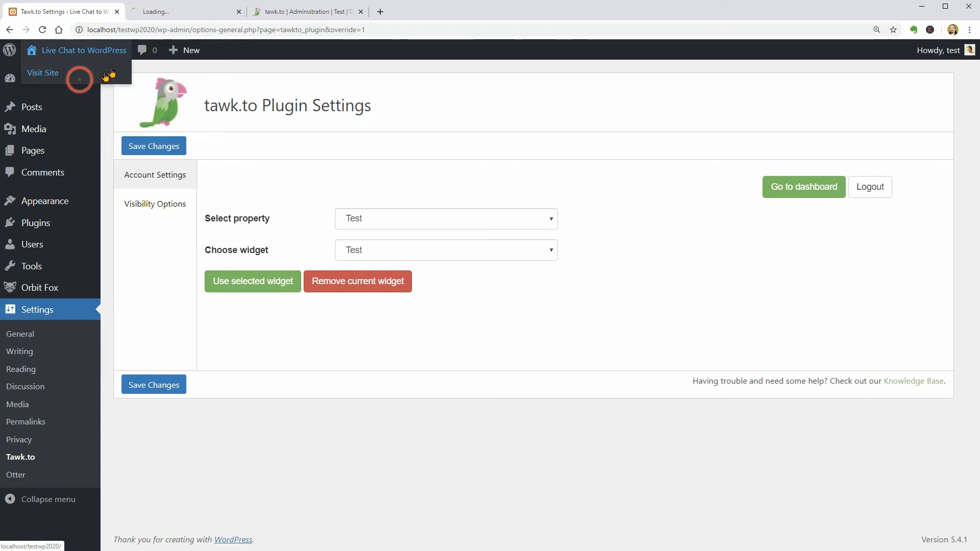
{"action": "left_click", "coordinate": [184, 11]}
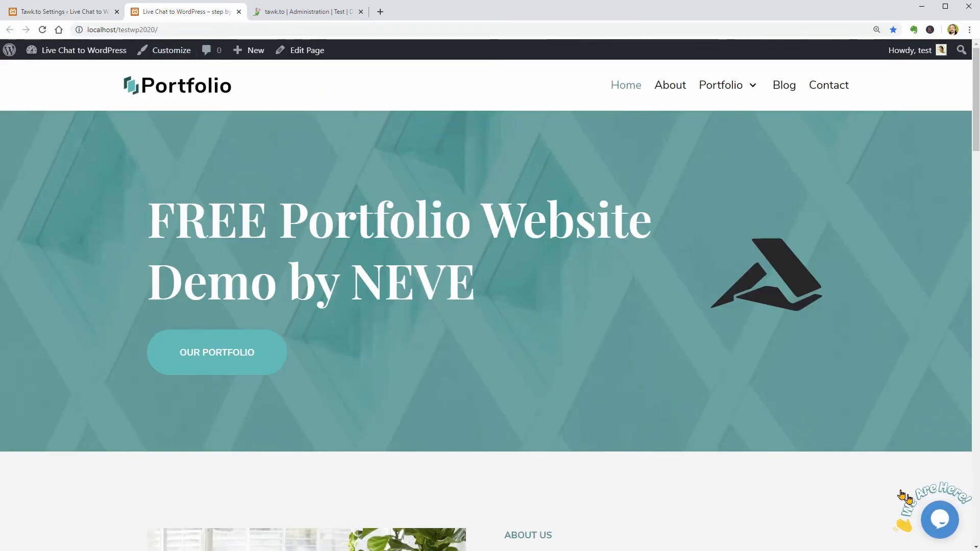
{"action": "left_click", "coordinate": [939, 520]}
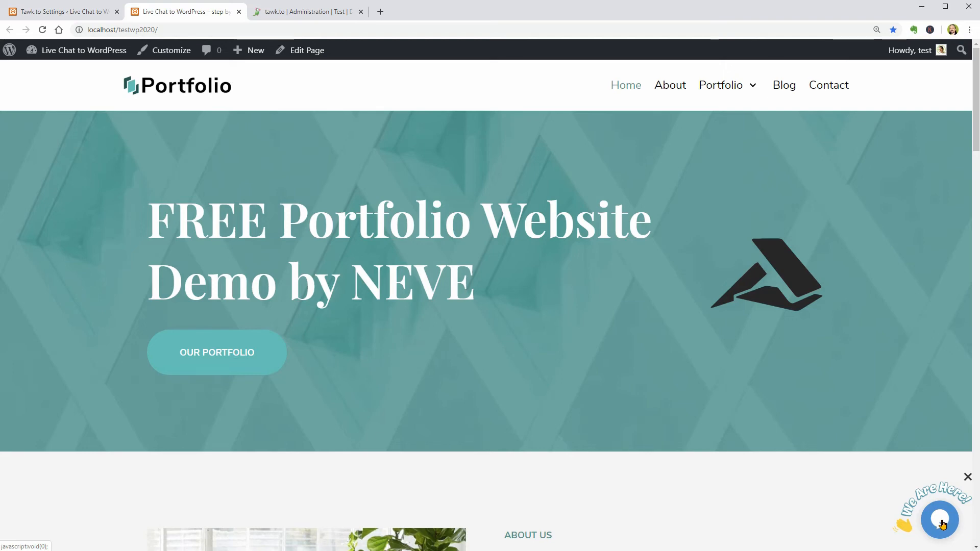
{"action": "left_click", "coordinate": [940, 519]}
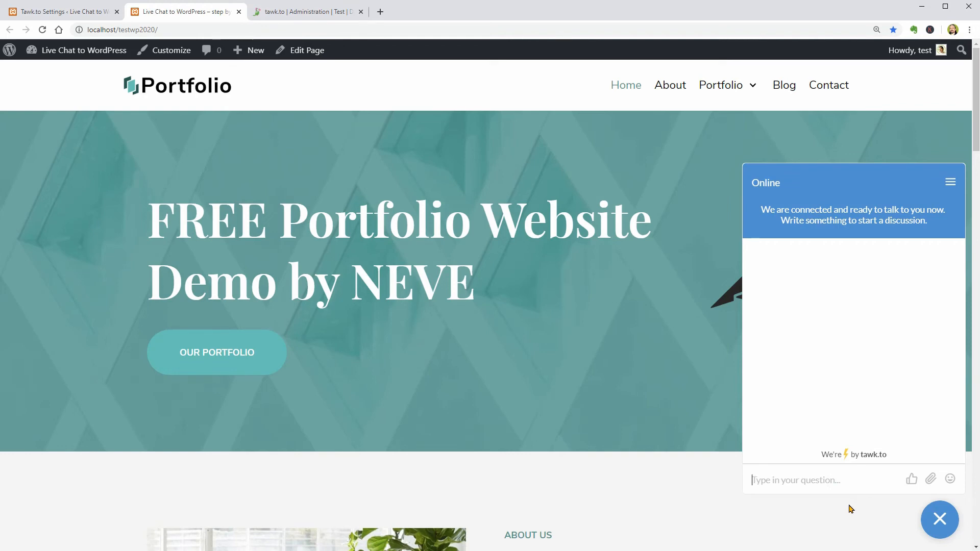
Send the visitor message 'Hello, I have a question' from the site widget and go to the tawk.to dashboard
{"action": "type", "text": "H"}
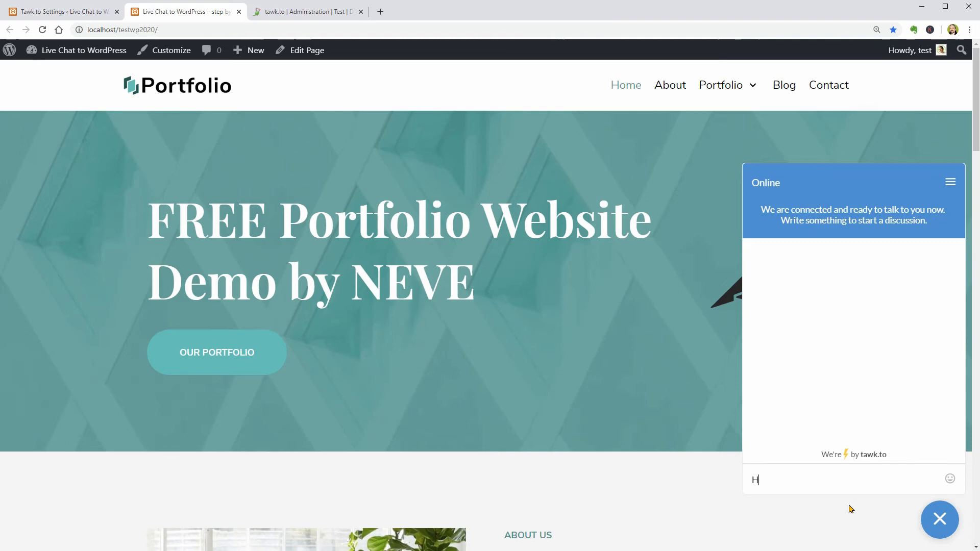
{"action": "type", "text": "ello, I have a question"}
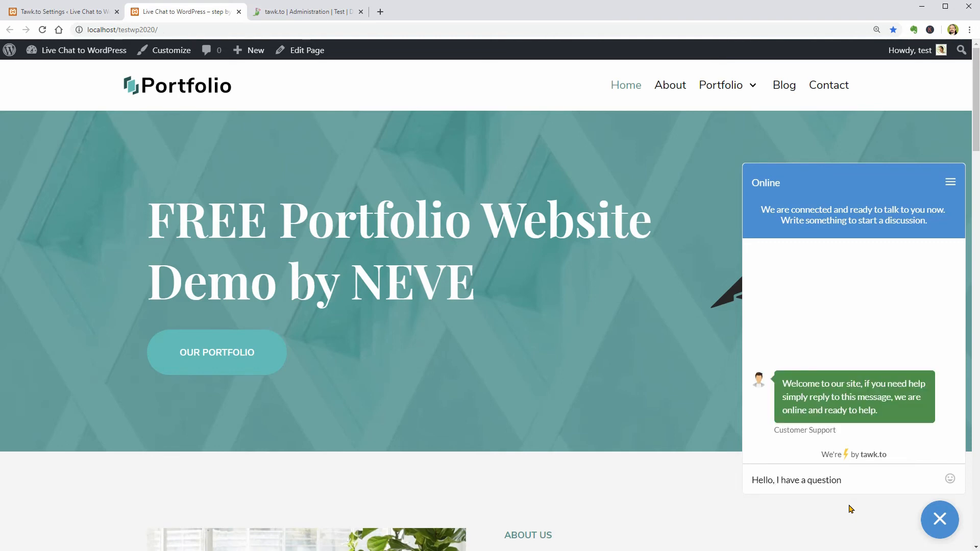
{"action": "key", "text": "enter"}
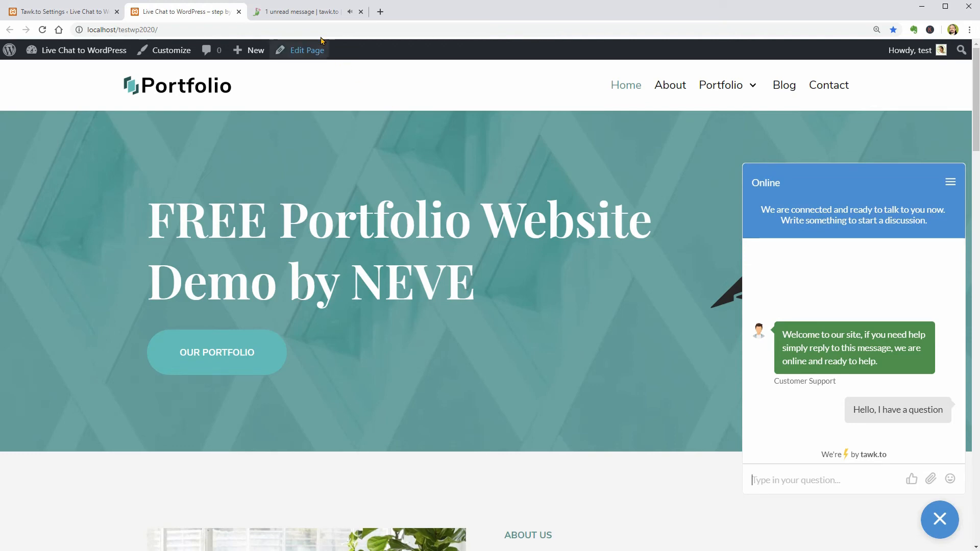
{"action": "left_click", "coordinate": [302, 11]}
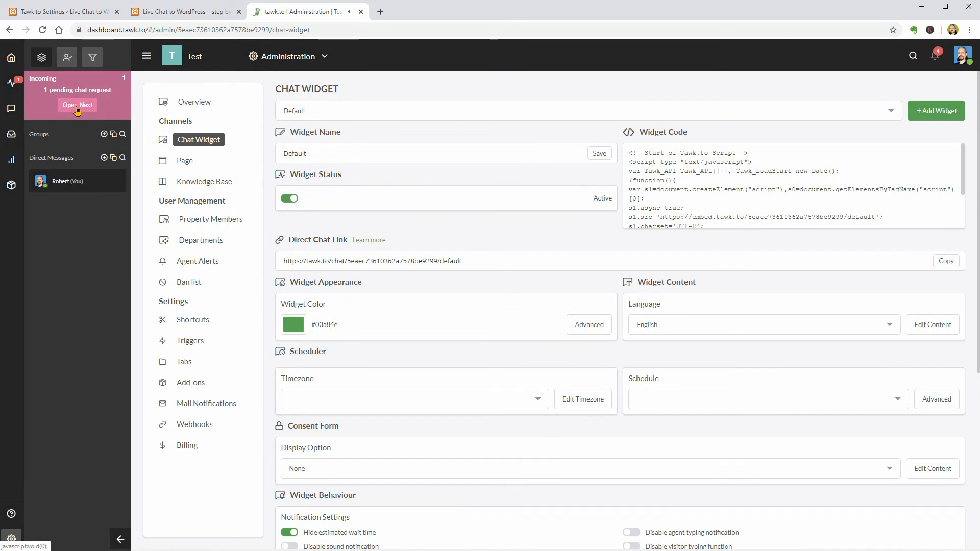
Take the pending chat request via Open Next, join it as the agent and focus the reply box
{"action": "left_click", "coordinate": [77, 104]}
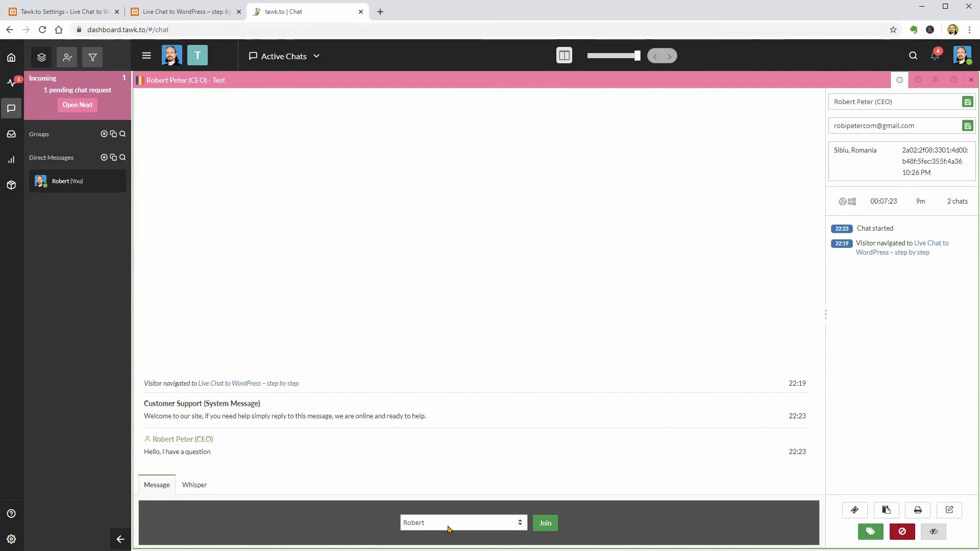
{"action": "left_click", "coordinate": [543, 523]}
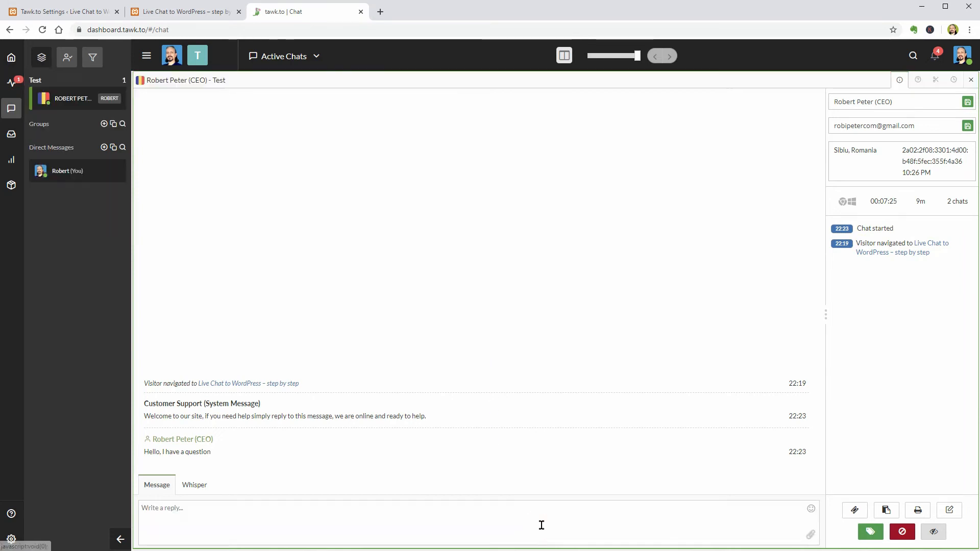
{"action": "left_click", "coordinate": [271, 507]}
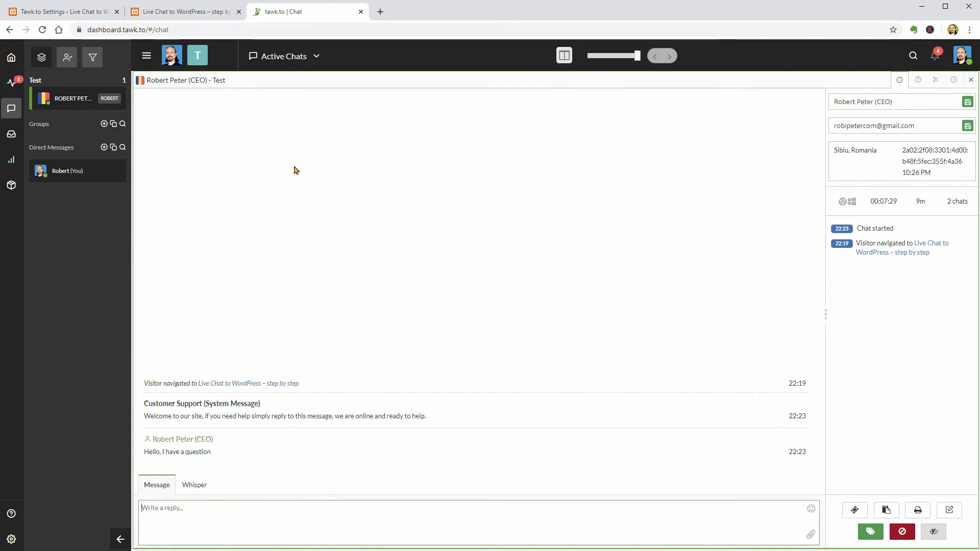
{"action": "left_click", "coordinate": [184, 12]}
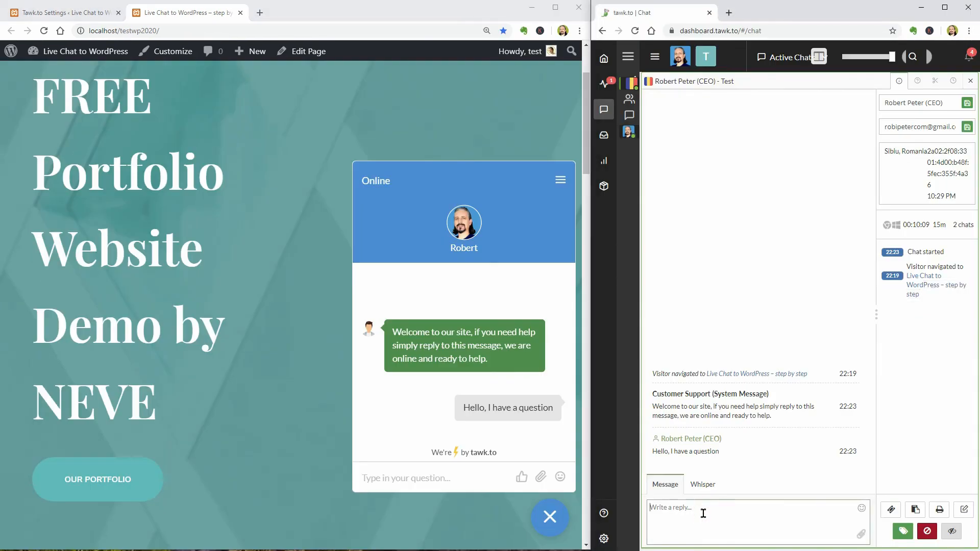
Exchange the agent reply 'Hi' and the visitor's 'Can you please tell me more about this service?', then view Reporting
{"action": "type", "text": "Hi"}
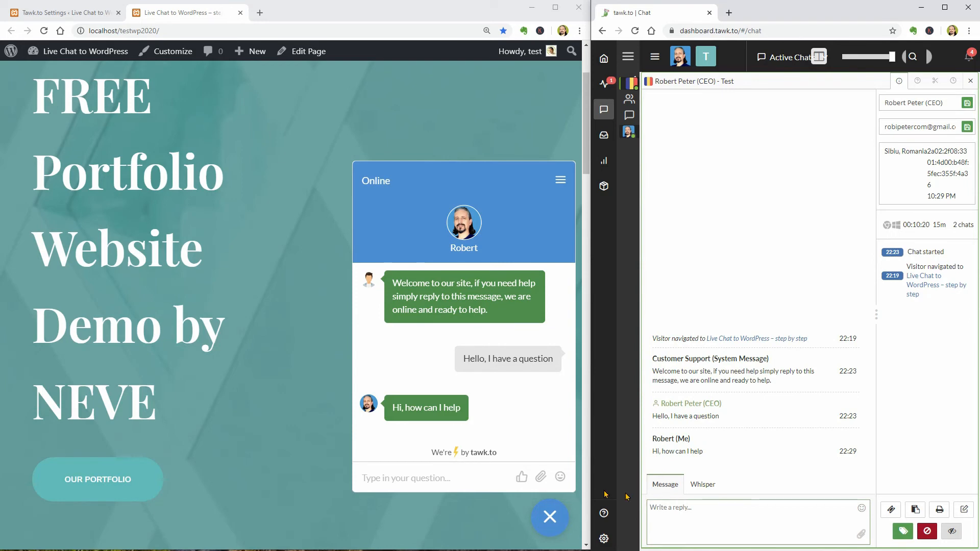
{"action": "type", "text": "Can you please tell me more about this service?"}
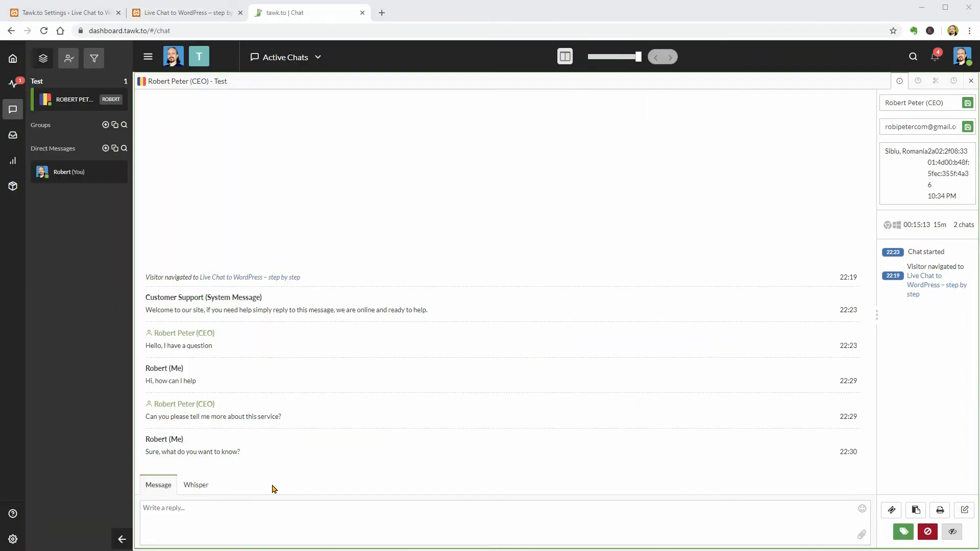
{"action": "left_click", "coordinate": [12, 84]}
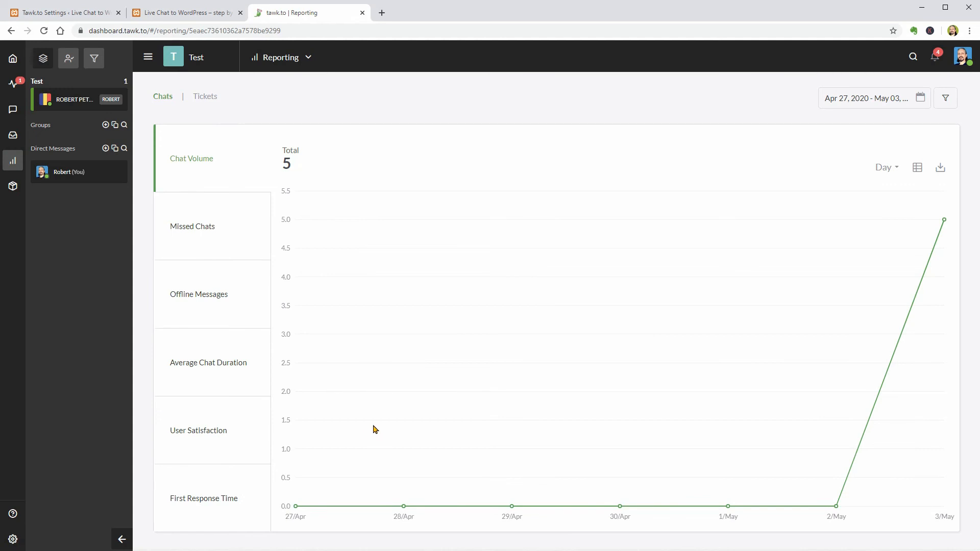
Visit the Messaging inbox and the sidebar link leading to the tawk.to for Windows app page
{"action": "left_click", "coordinate": [12, 135]}
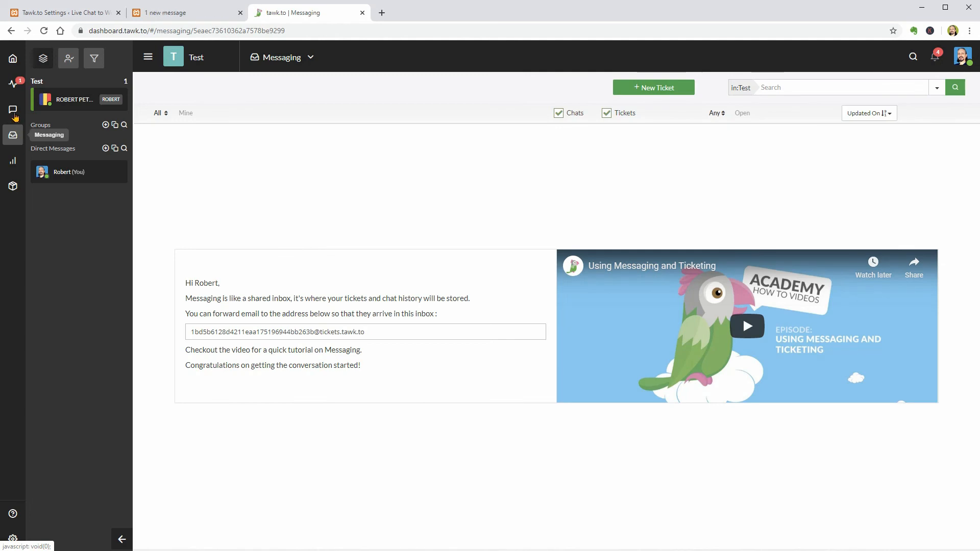
{"action": "left_click", "coordinate": [13, 109]}
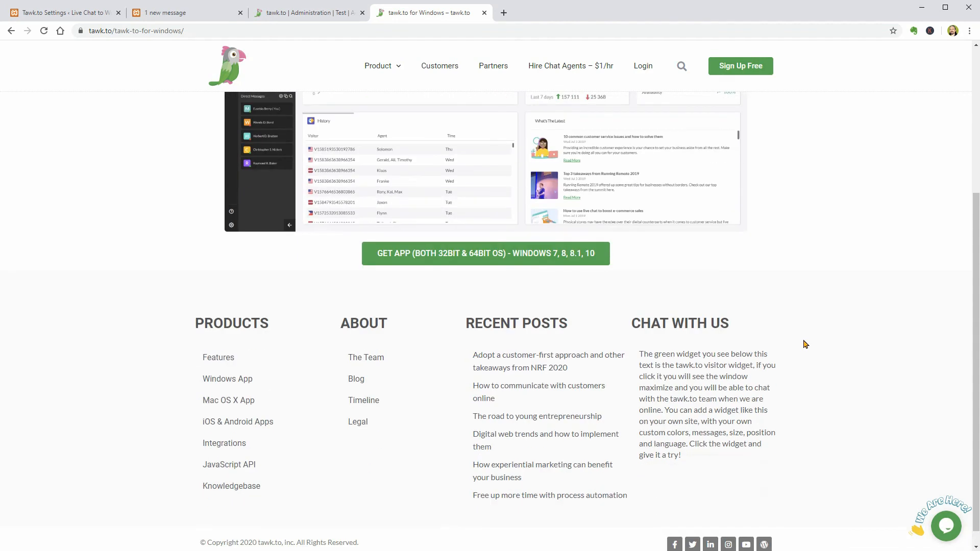
View the Mac OS X app page, return to the tawk.to Administration tab, then go back to the WordPress site
{"action": "left_click", "coordinate": [228, 400]}
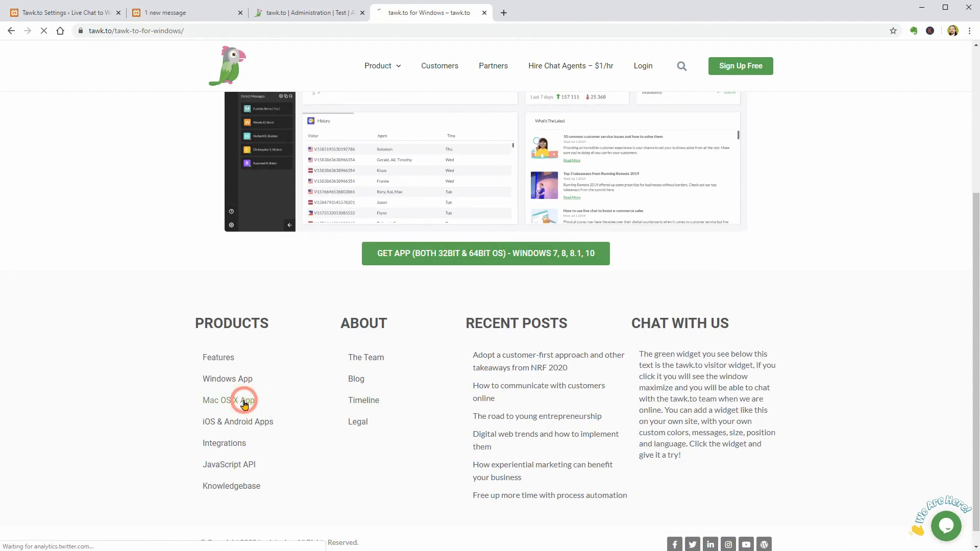
{"action": "left_click", "coordinate": [229, 400]}
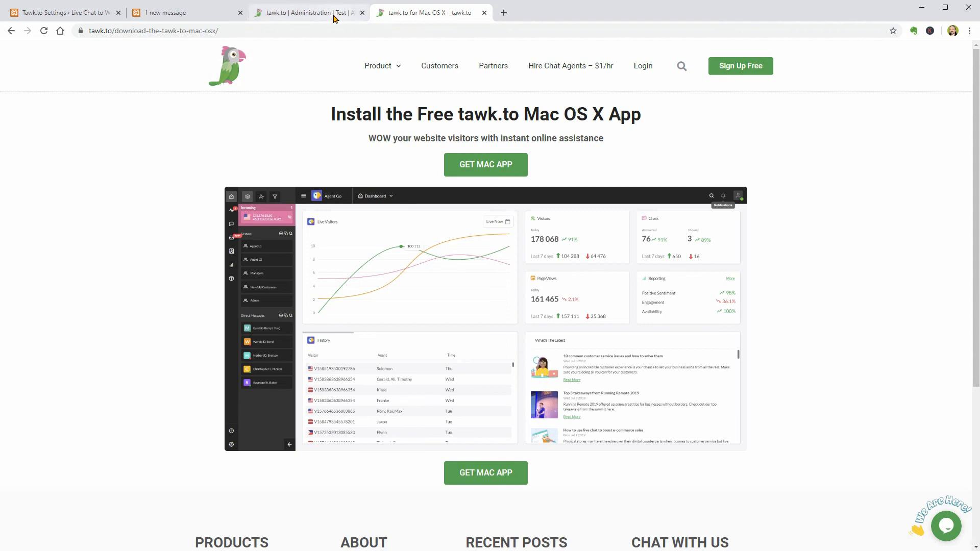
{"action": "left_click", "coordinate": [306, 12]}
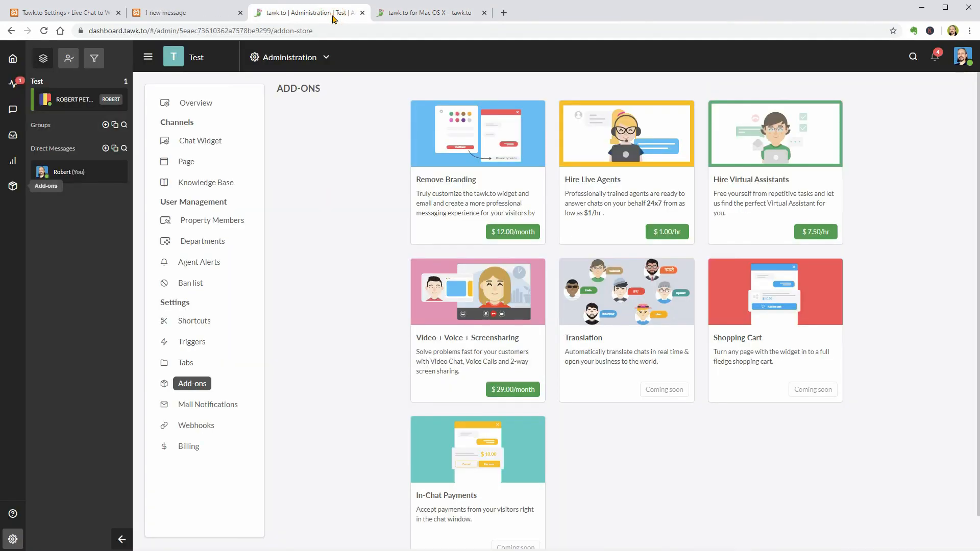
{"action": "left_click", "coordinate": [186, 13]}
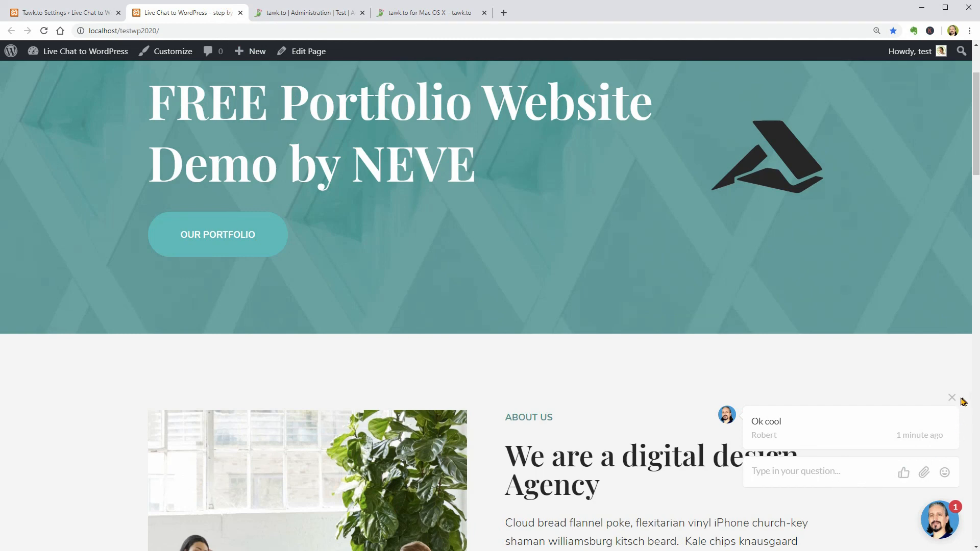
Dismiss the message preview, go to the site's About page and expand the chat widget
{"action": "left_click", "coordinate": [951, 398]}
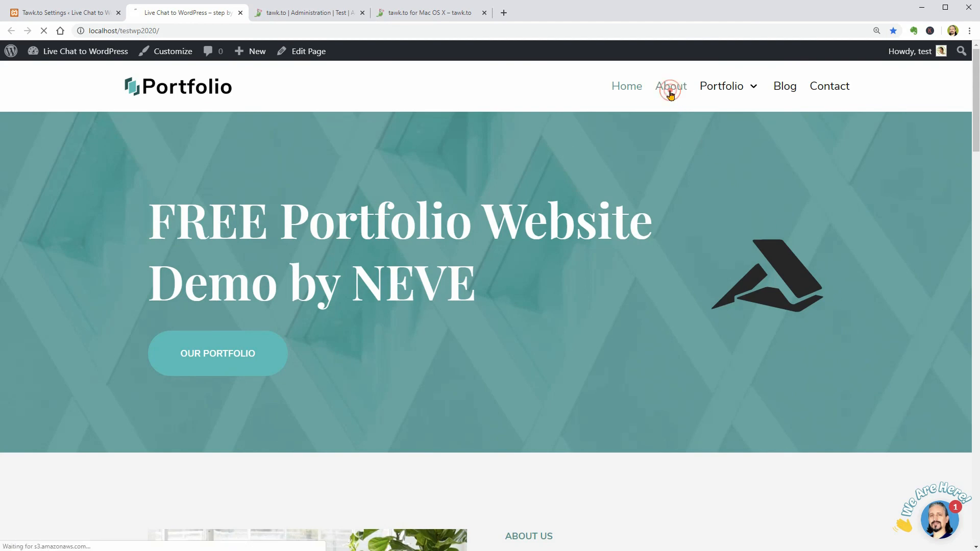
{"action": "left_click", "coordinate": [670, 87]}
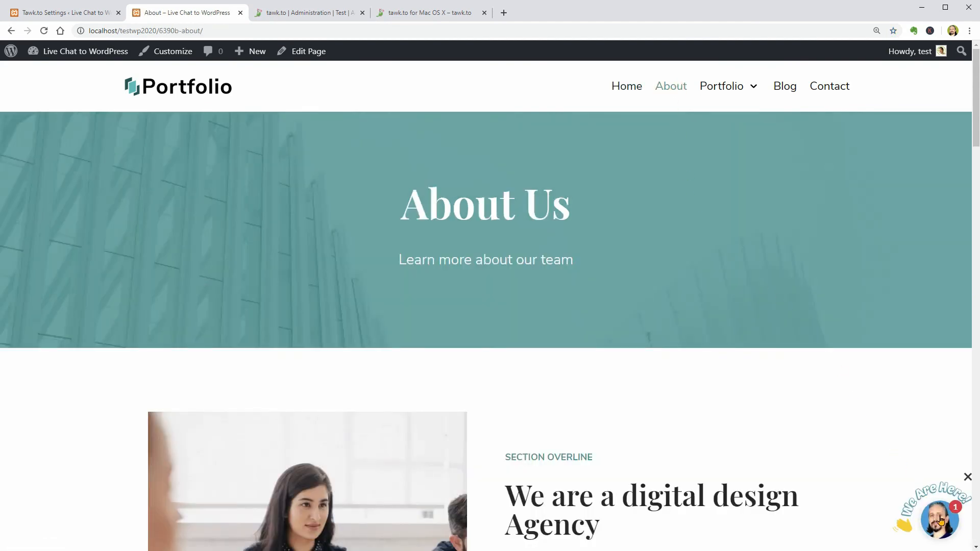
{"action": "left_click", "coordinate": [940, 517]}
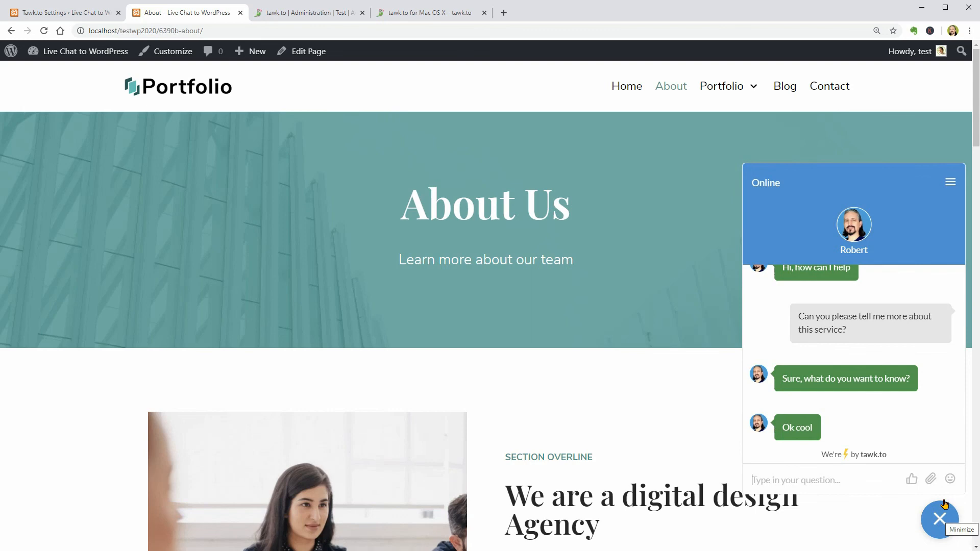
End the chat session from the widget's menu with End Chat, then switch to the tawk.to dashboard
{"action": "left_click", "coordinate": [950, 182]}
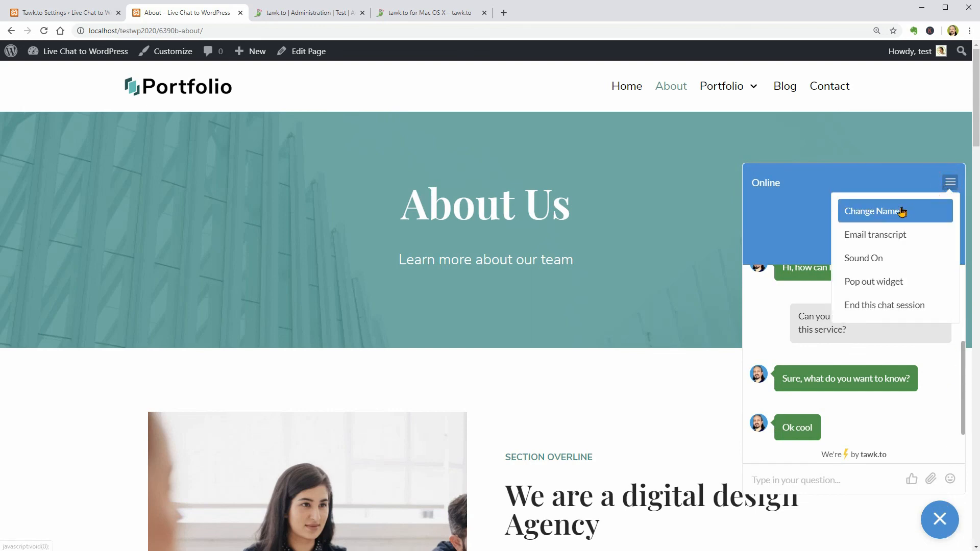
{"action": "mouse_move", "coordinate": [885, 306]}
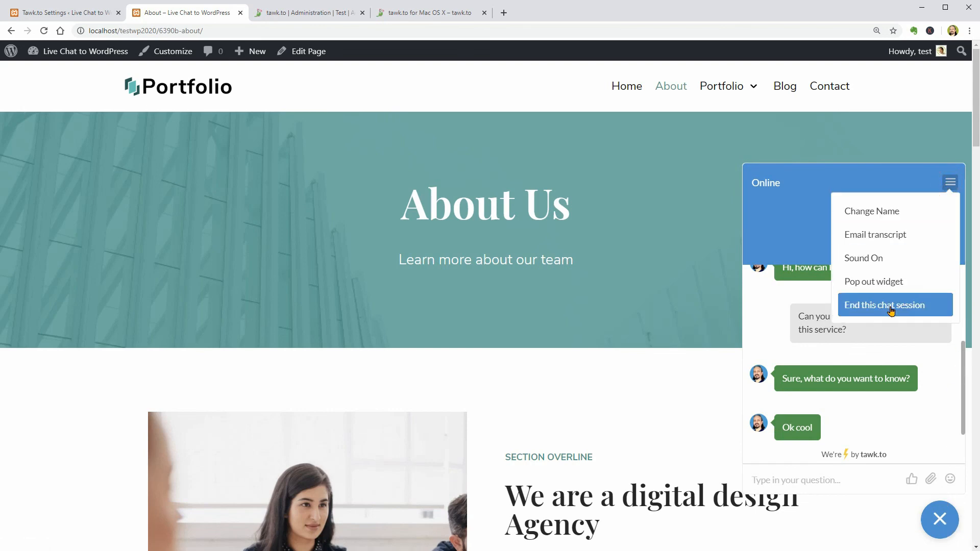
{"action": "left_click", "coordinate": [884, 306]}
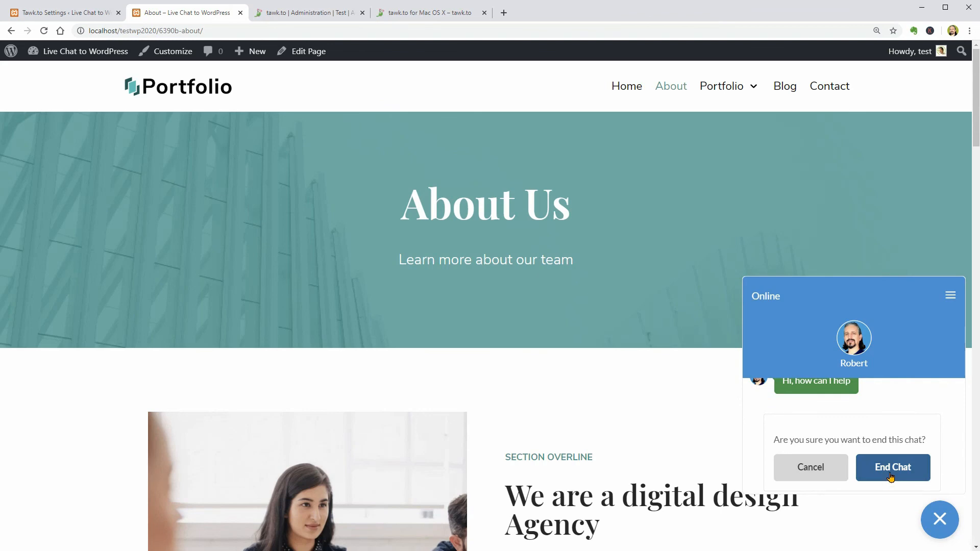
{"action": "left_click", "coordinate": [893, 468]}
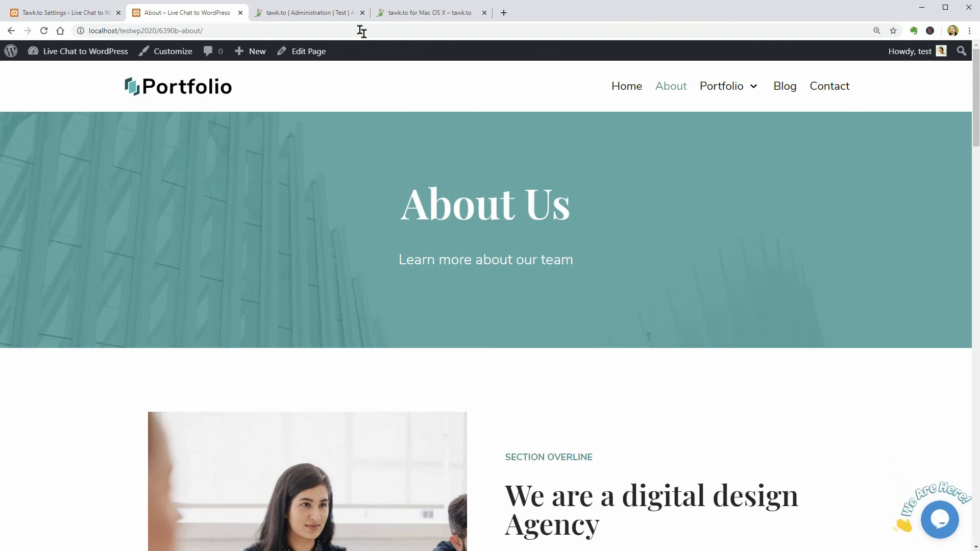
{"action": "left_click", "coordinate": [306, 12]}
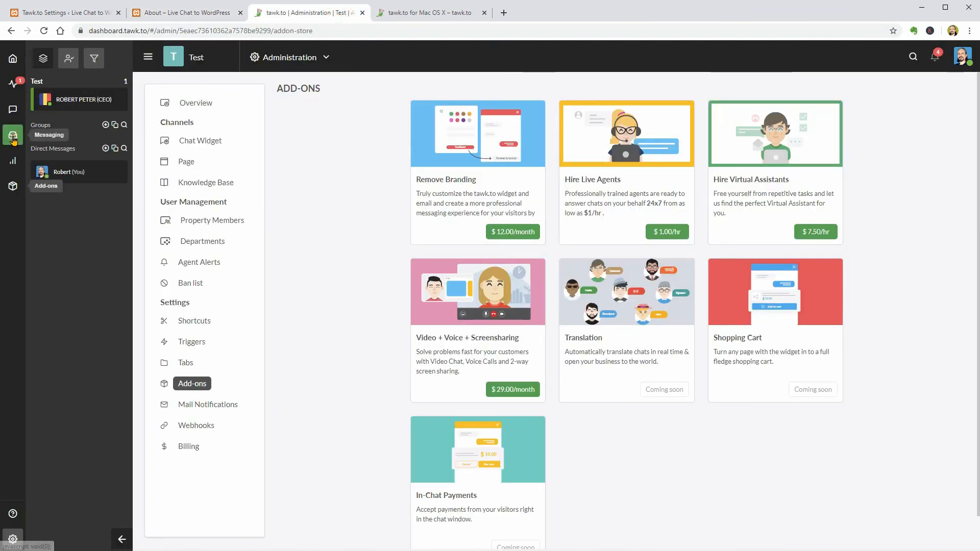
View the Messaging inbox, then return to the tawk.to dashboard overview with live visitors
{"action": "left_click", "coordinate": [12, 135]}
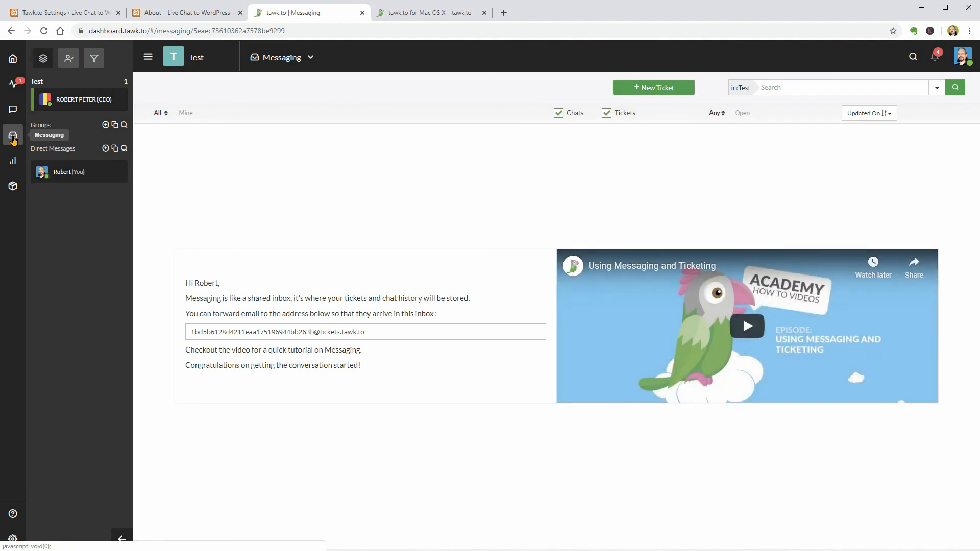
{"action": "left_click", "coordinate": [12, 59]}
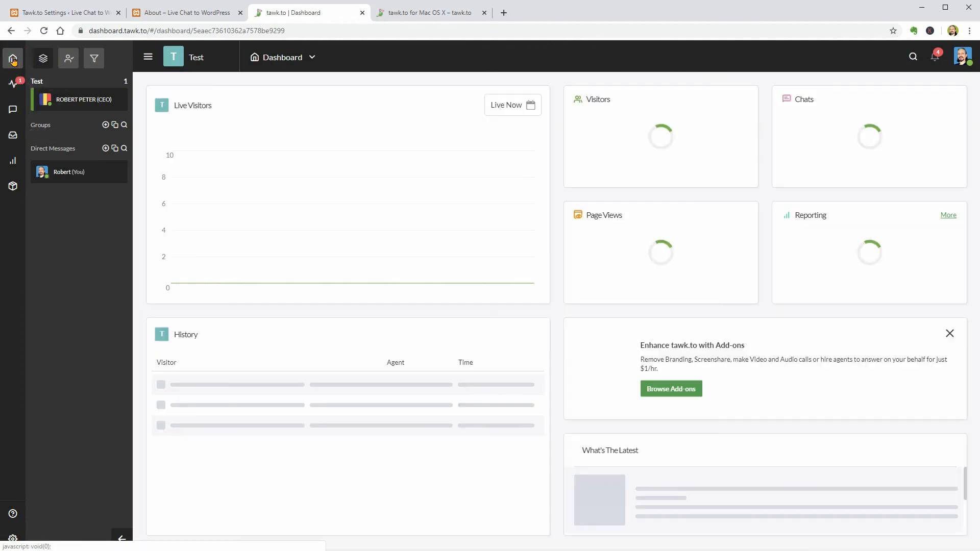